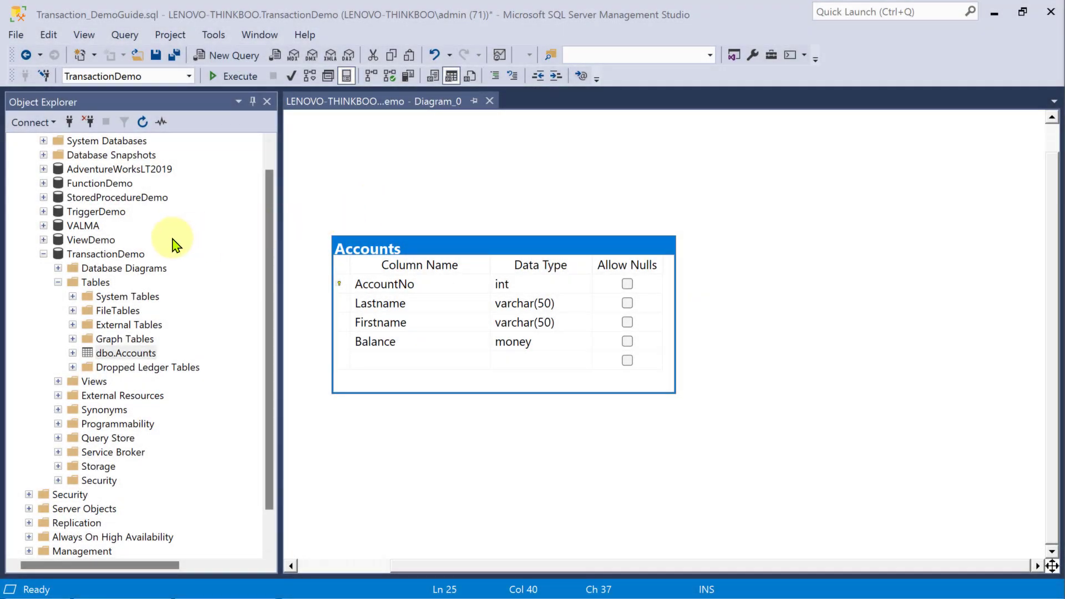
# Step: Review the Accounts table columns and its Balance check constraint in TransactionDemo
pyautogui.click(107, 253)
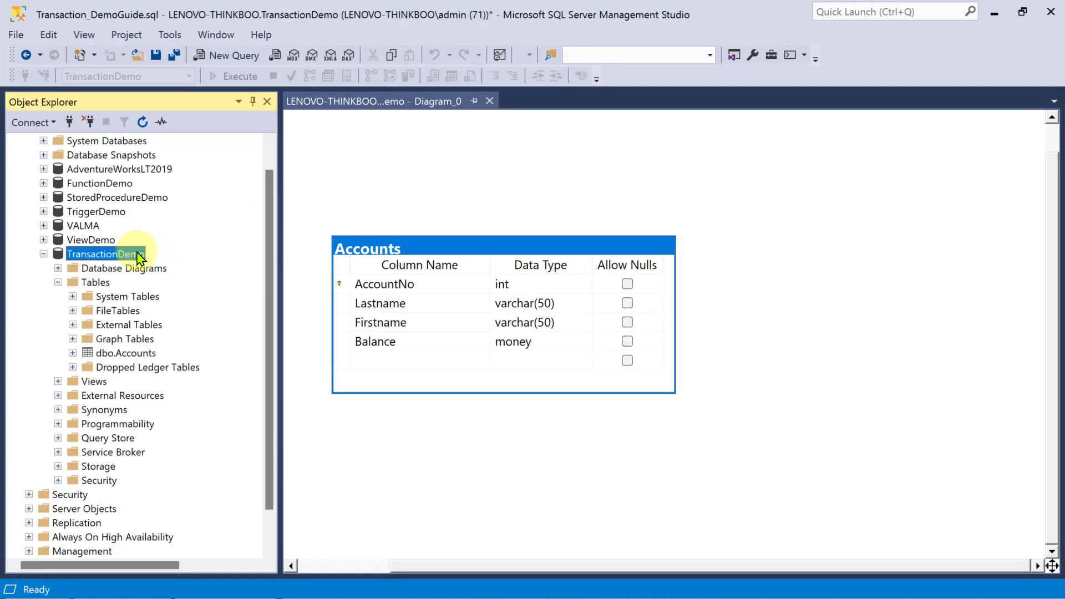
pyautogui.click(126, 353)
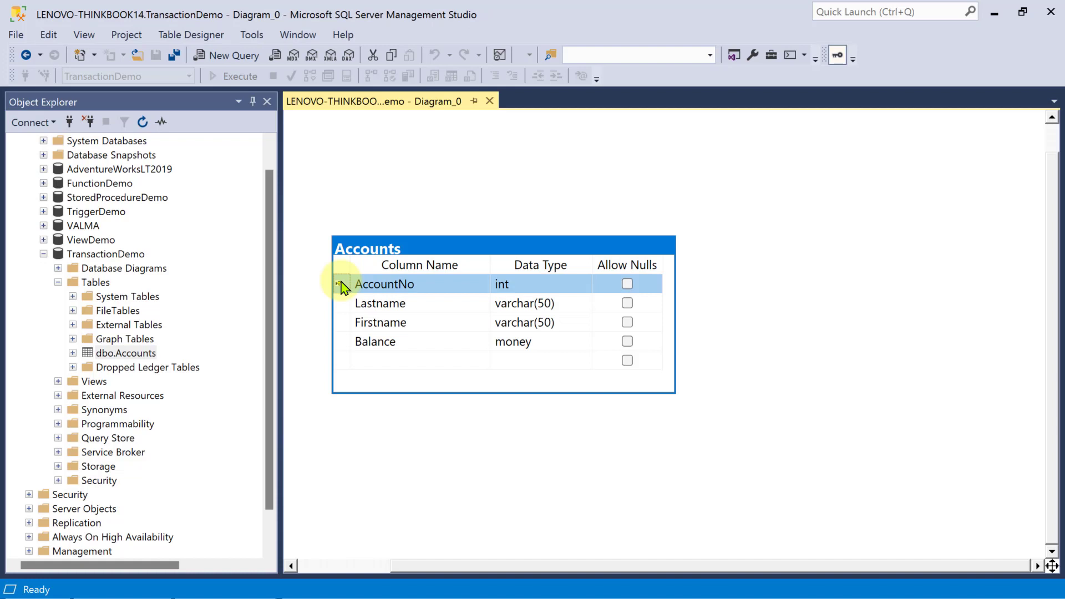
pyautogui.click(381, 303)
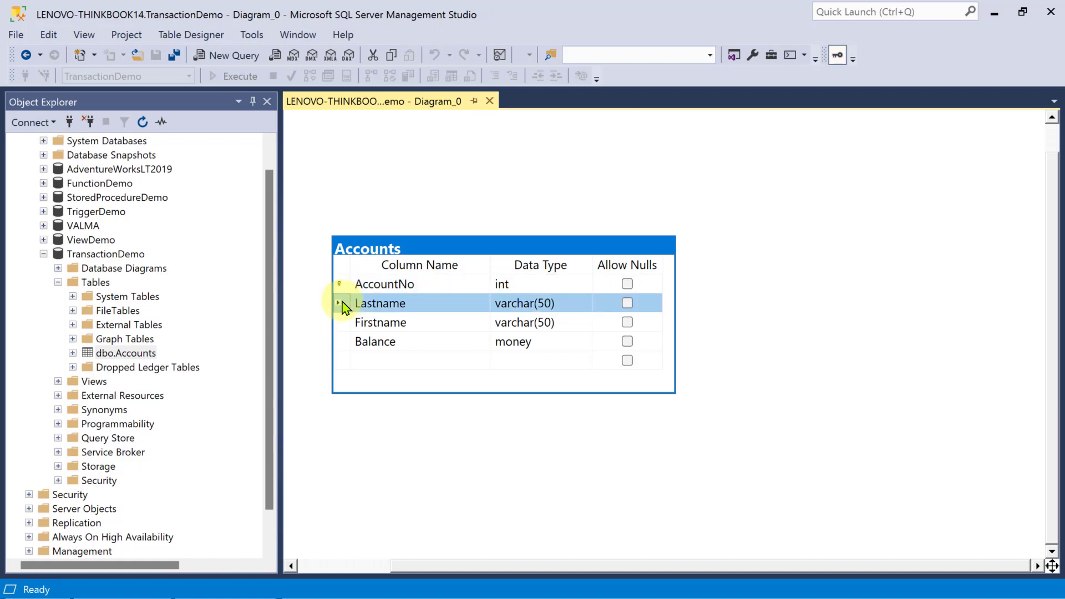
pyautogui.click(381, 322)
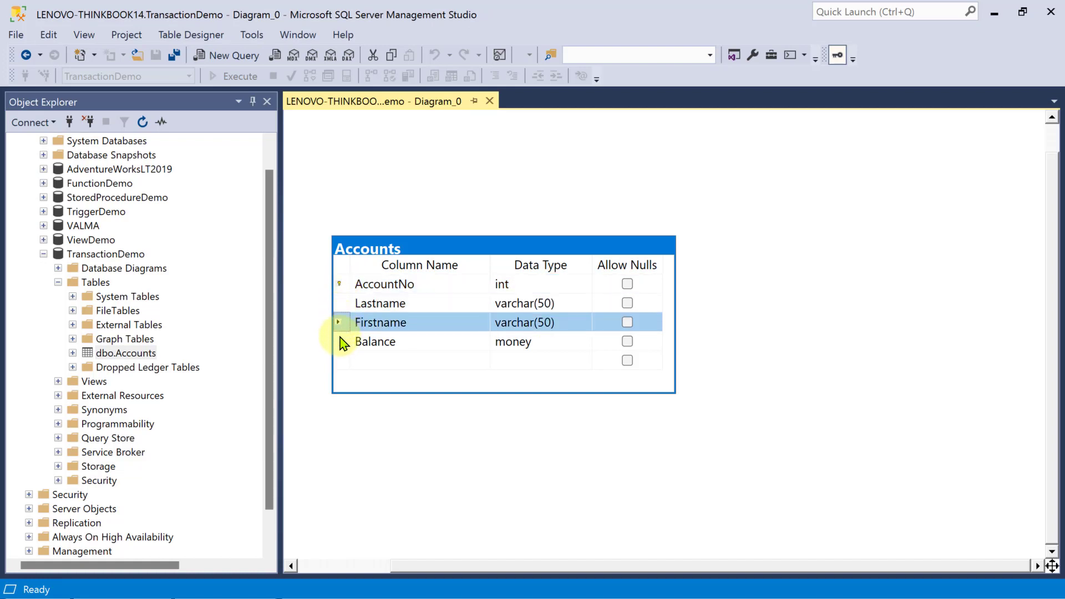
pyautogui.click(375, 340)
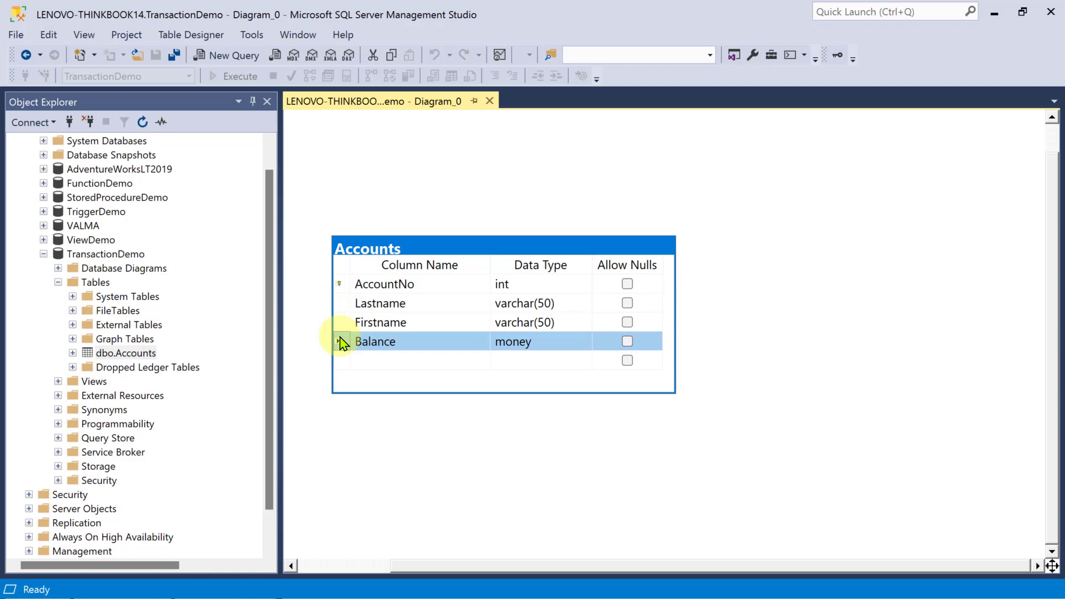
pyautogui.rightClick(340, 341)
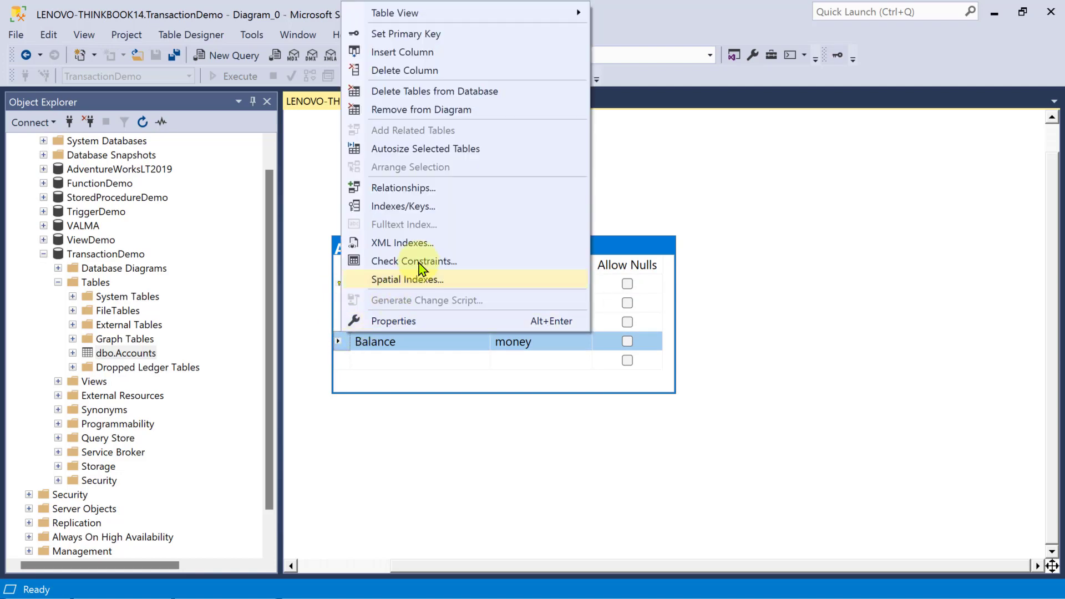
pyautogui.click(412, 261)
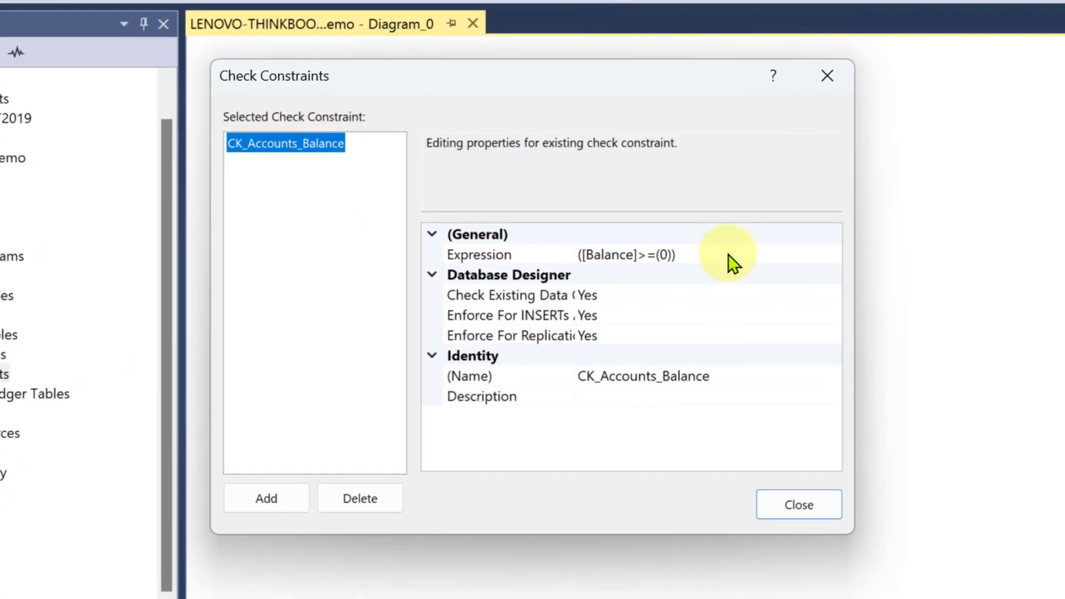
pyautogui.click(479, 254)
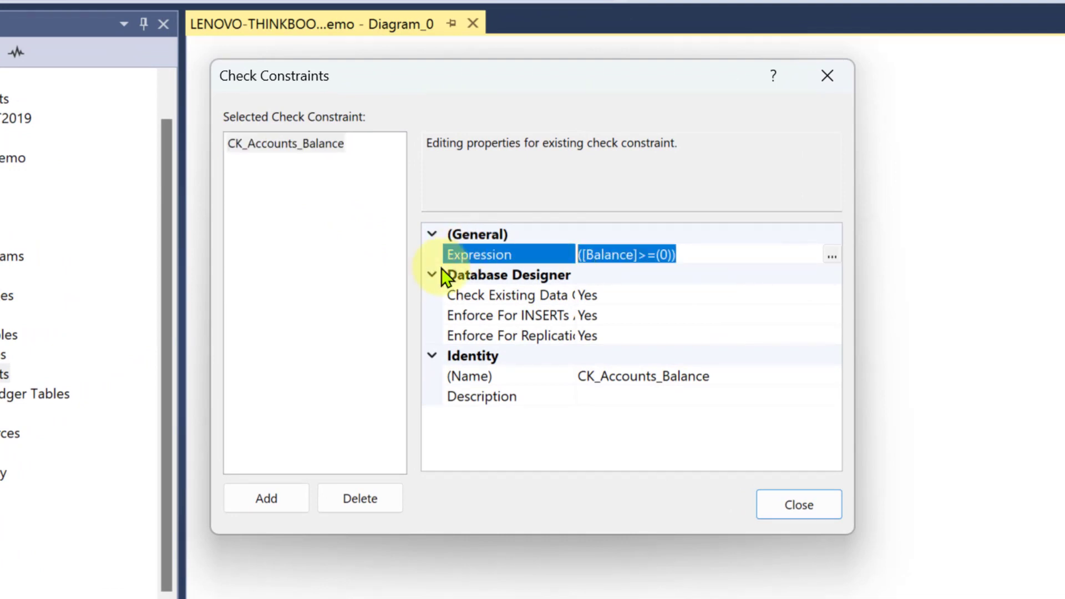
pyautogui.click(797, 504)
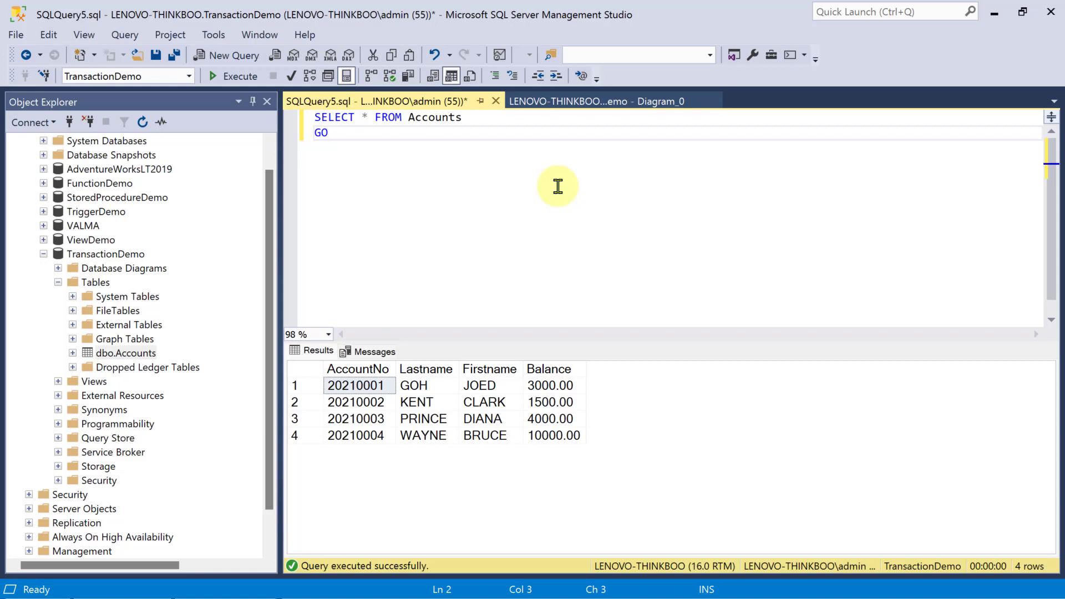
pyautogui.click(330, 132)
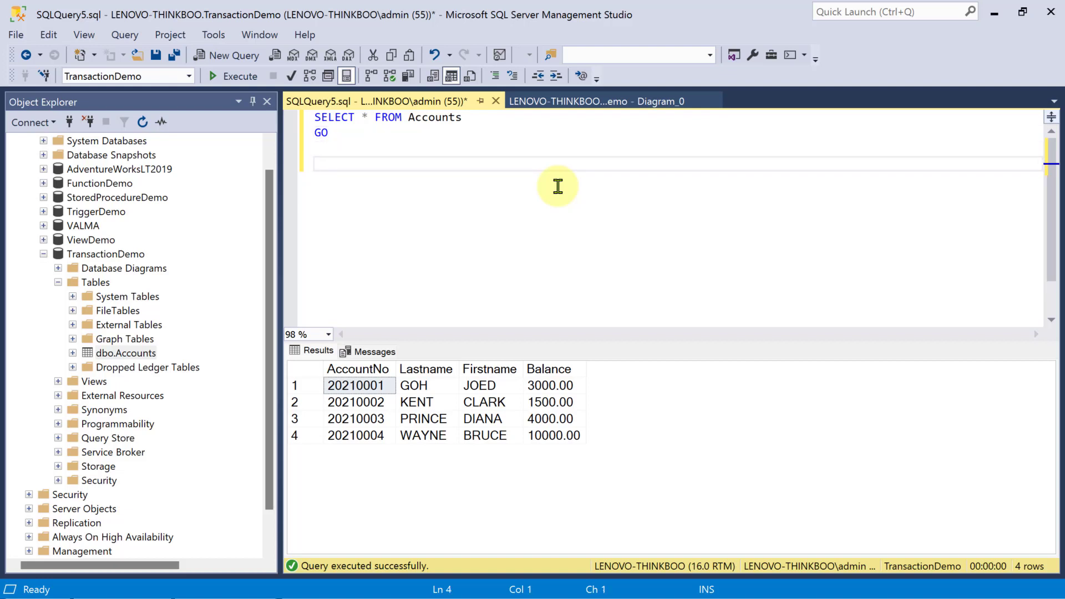
pyautogui.write('CREATE PROC')
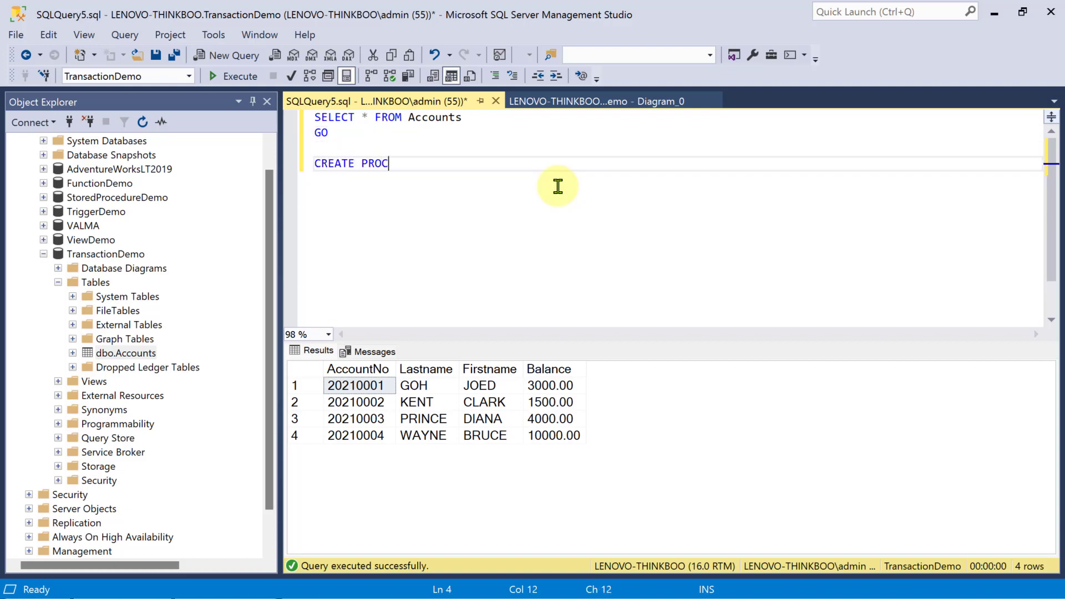
pyautogui.write('uspFundTrans')
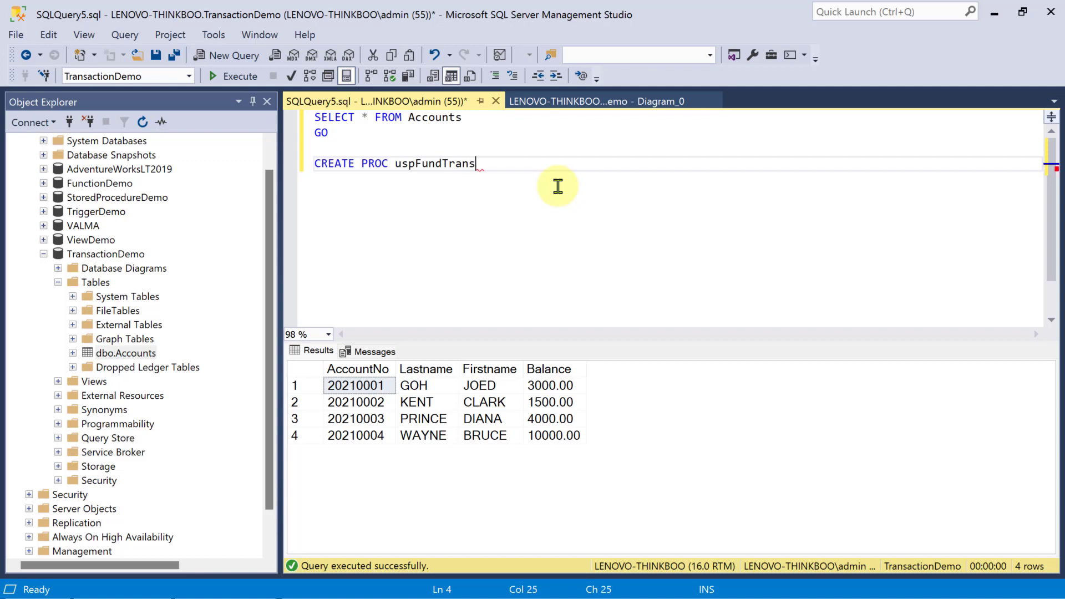
pyautogui.write('fer')
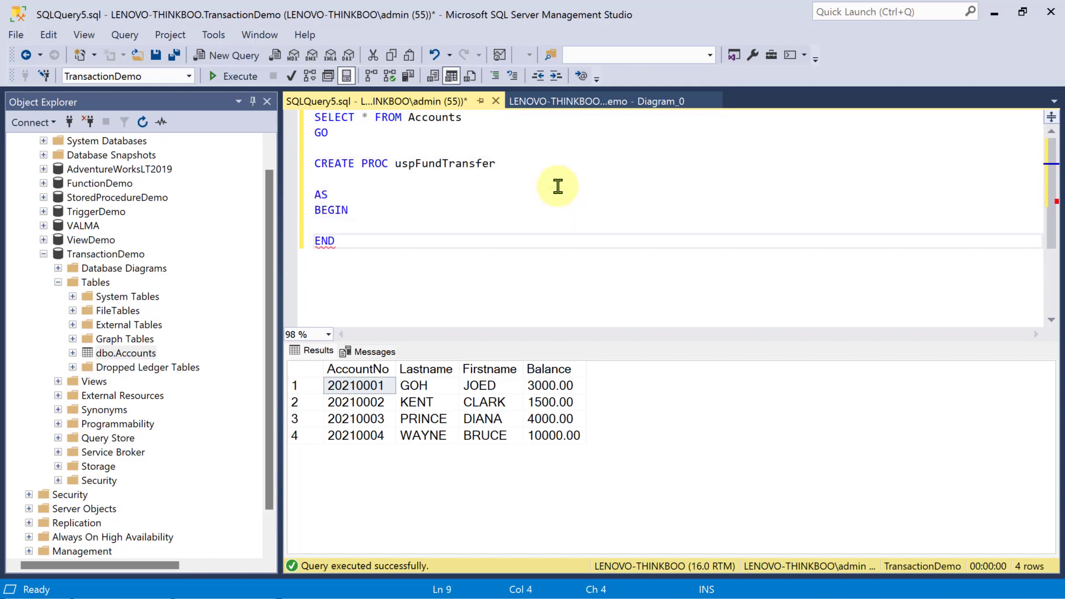
pyautogui.write('GO')
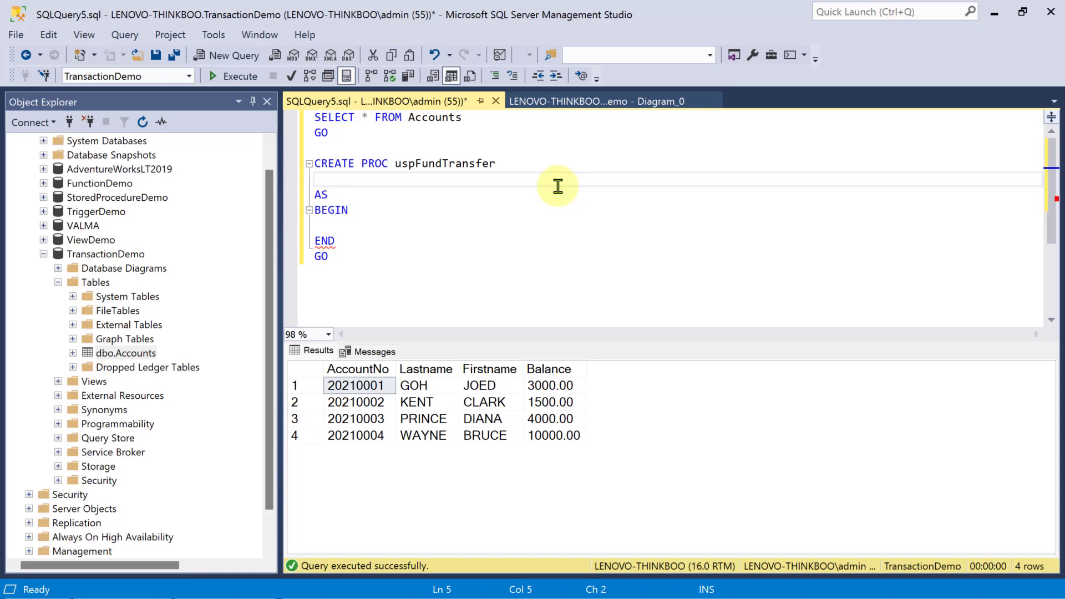
pyautogui.write('@sender')
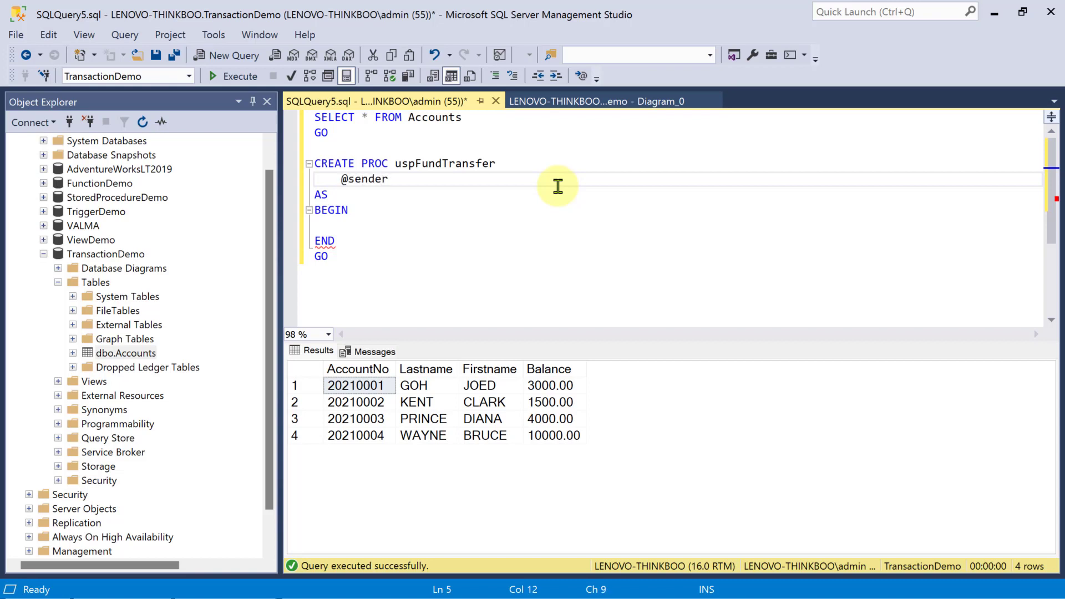
pyautogui.write('INT,')
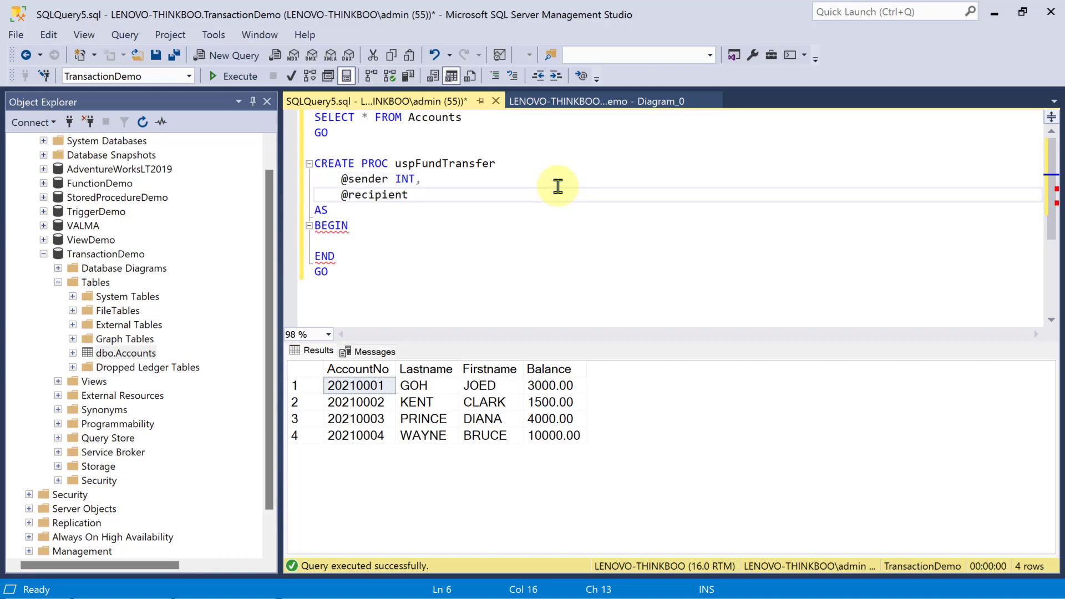
pyautogui.write('INT,')
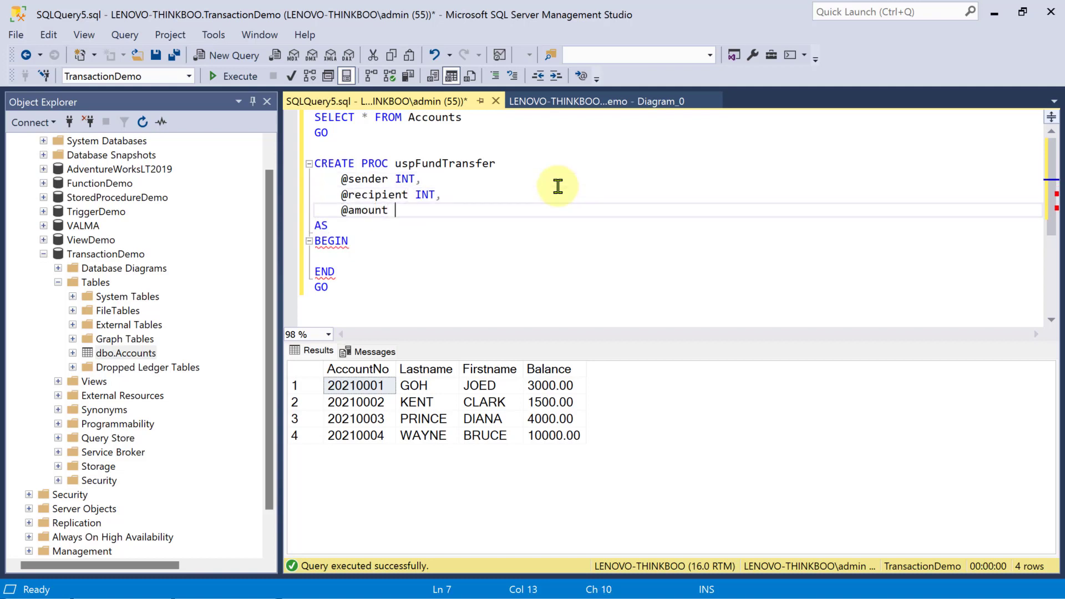
pyautogui.write('money')
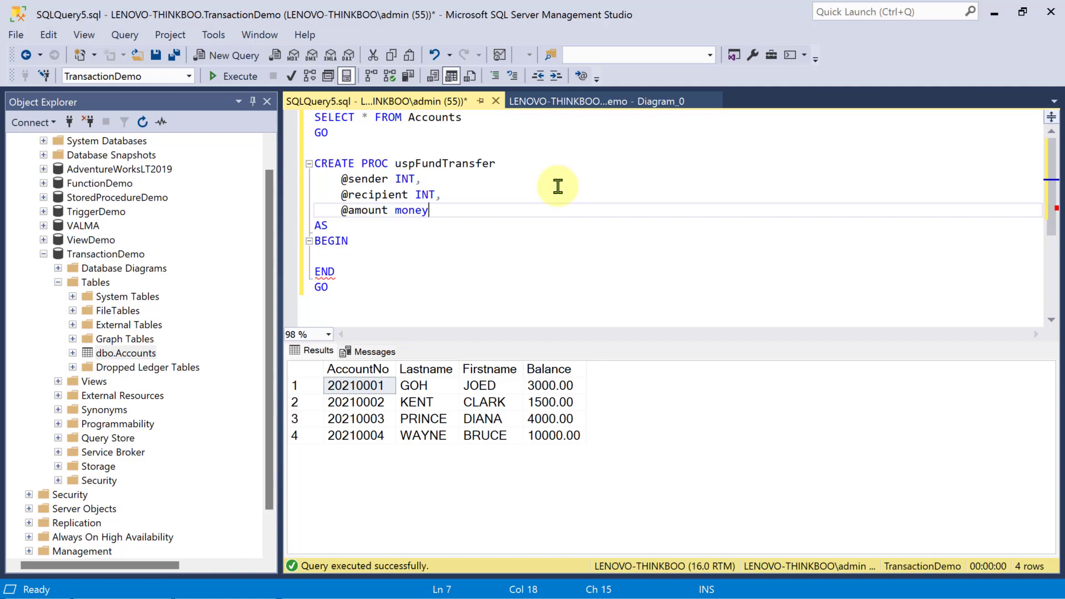
pyautogui.click(348, 241)
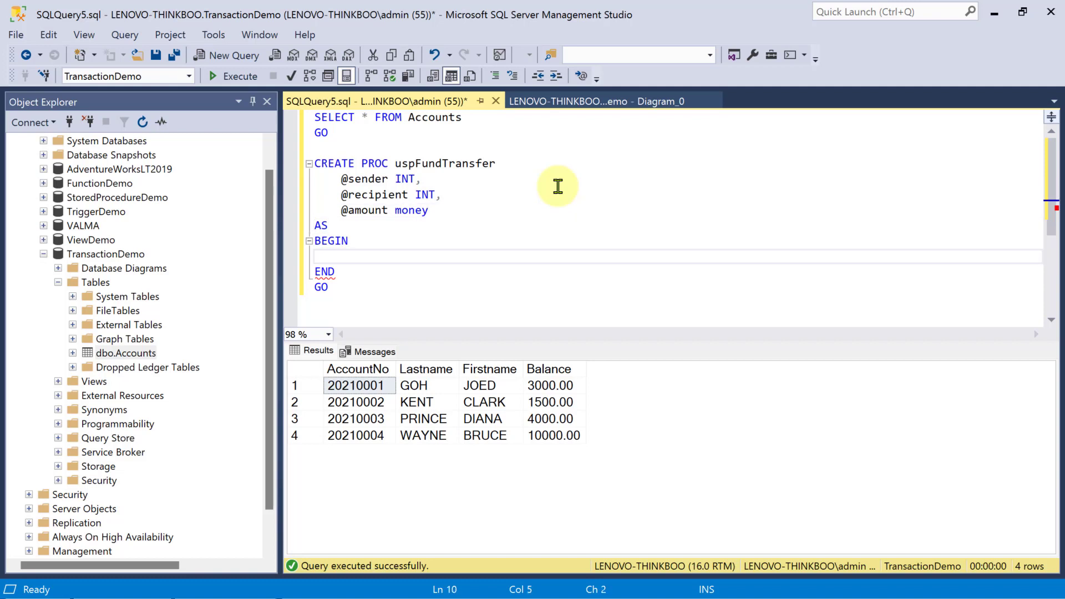
pyautogui.write('UPDATE')
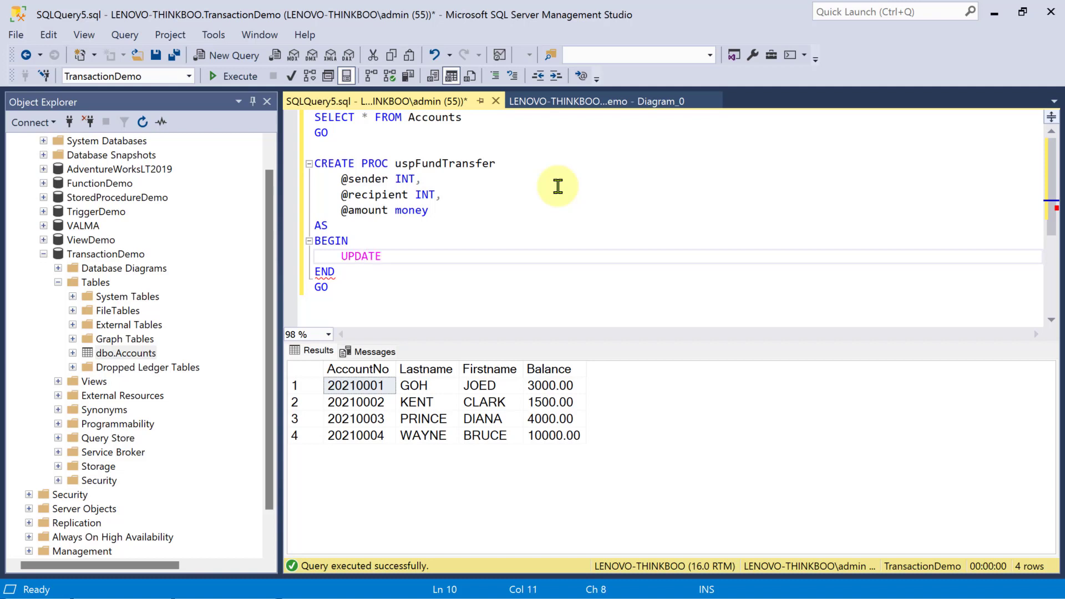
pyautogui.write('Accounts')
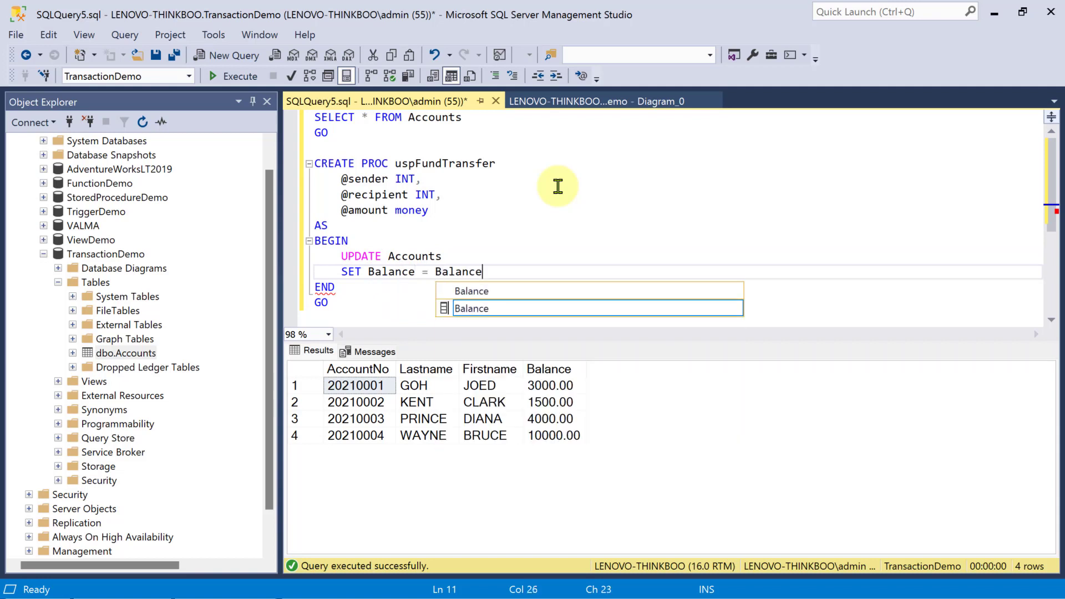
pyautogui.write('- @amount')
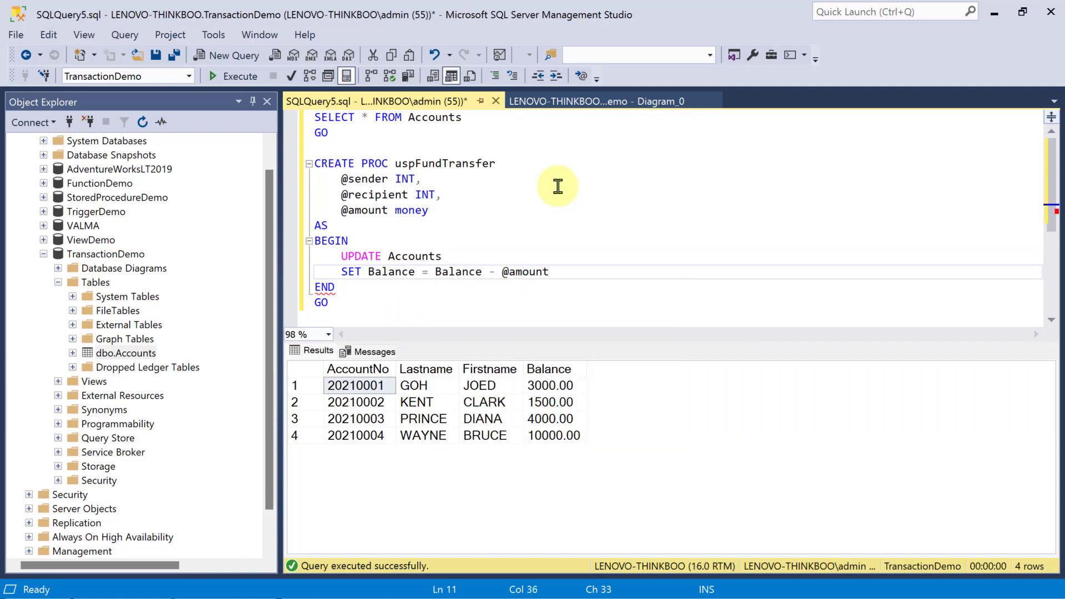
pyautogui.write('--debit')
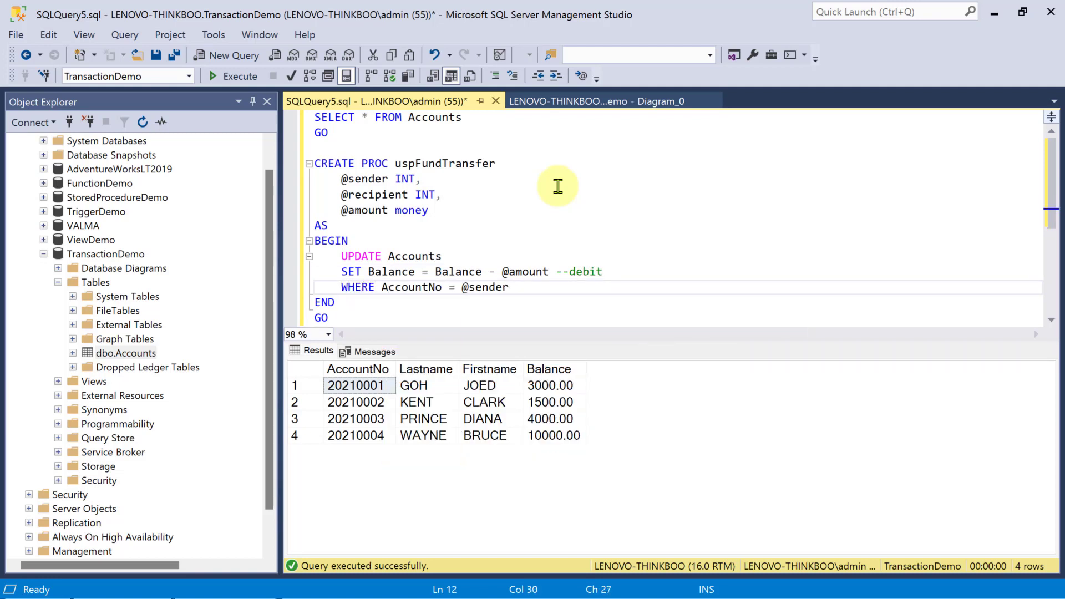
pyautogui.write('UPDATE Accounts')
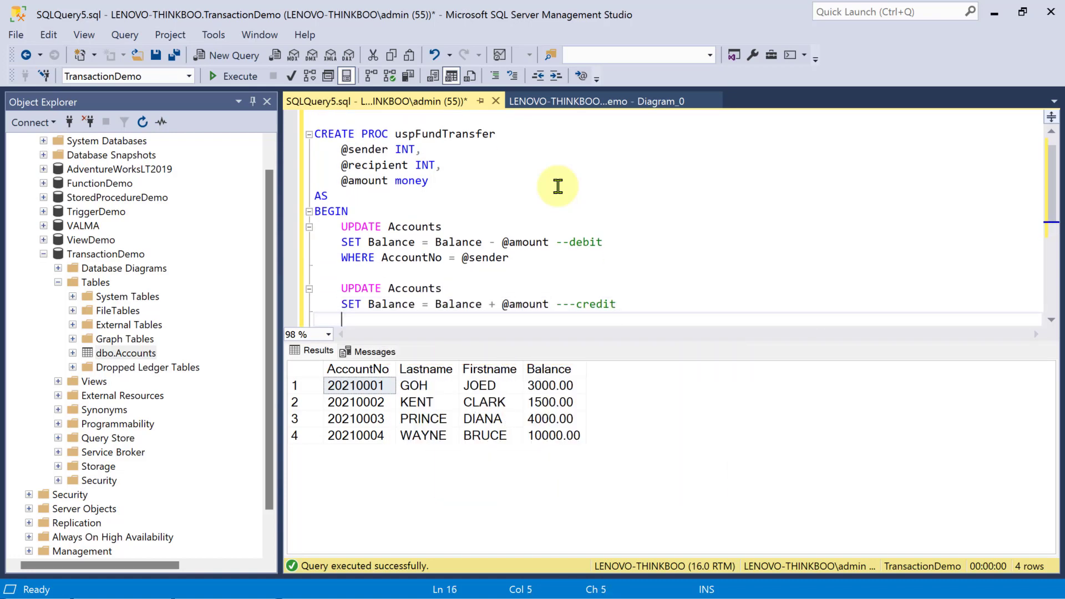
pyautogui.write('WHERE AccountNo = @recipient')
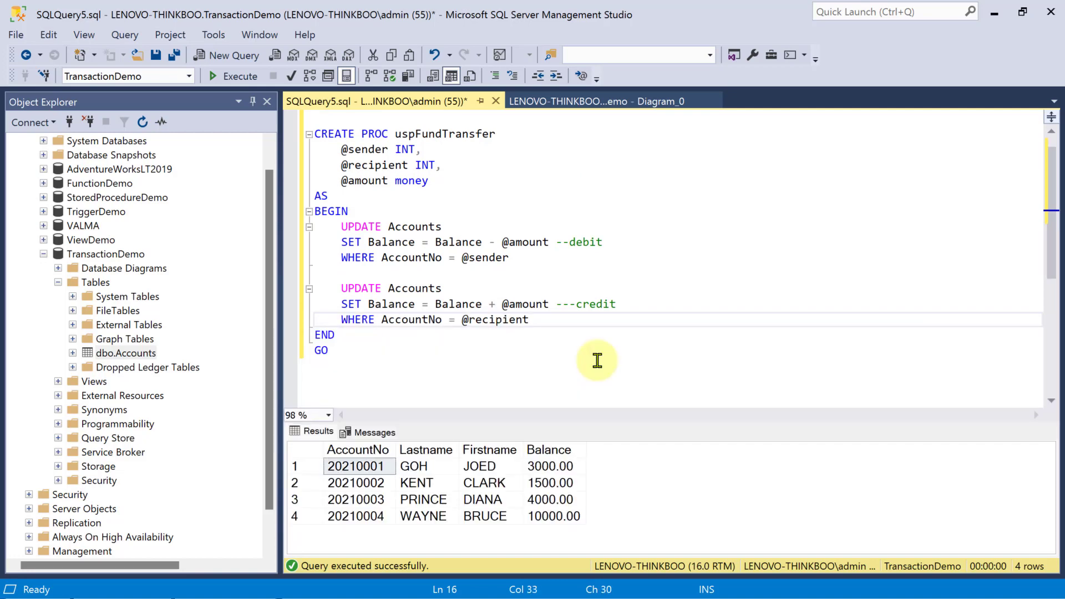
# Step: Write EXEC uspFundTransfer 20210001, 20210003, 2000 after the GO separator
pyautogui.write('EX')
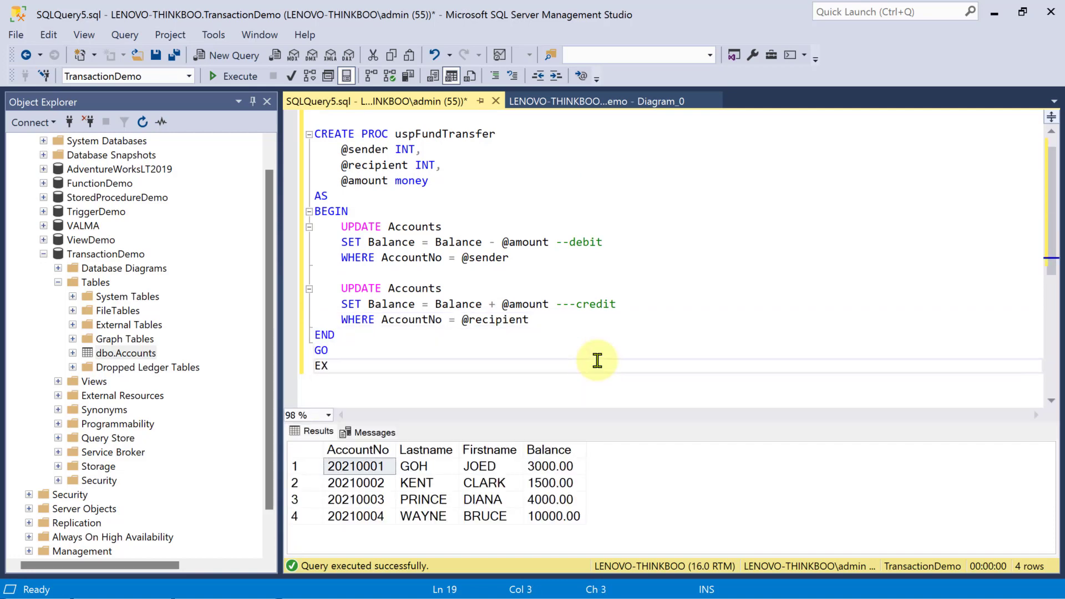
pyautogui.write('EC')
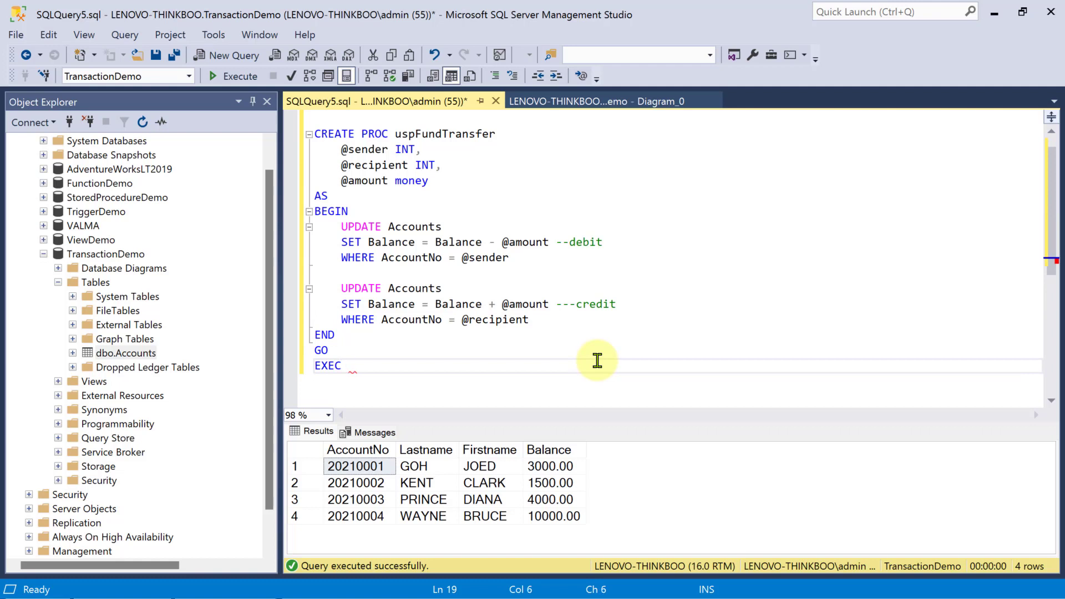
pyautogui.write('uspFundTransfer')
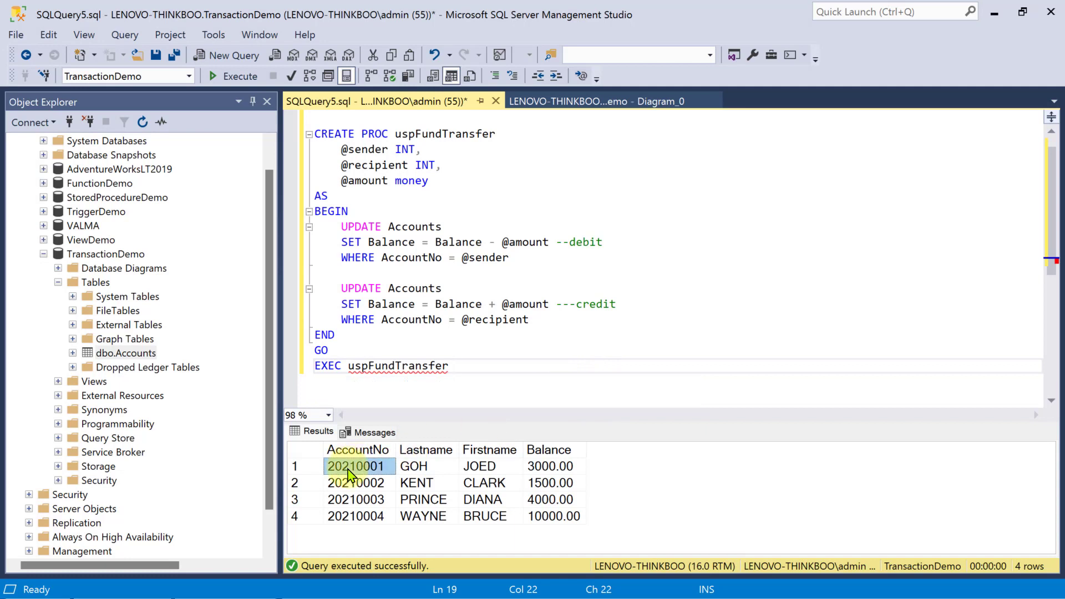
pyautogui.write('20210001,')
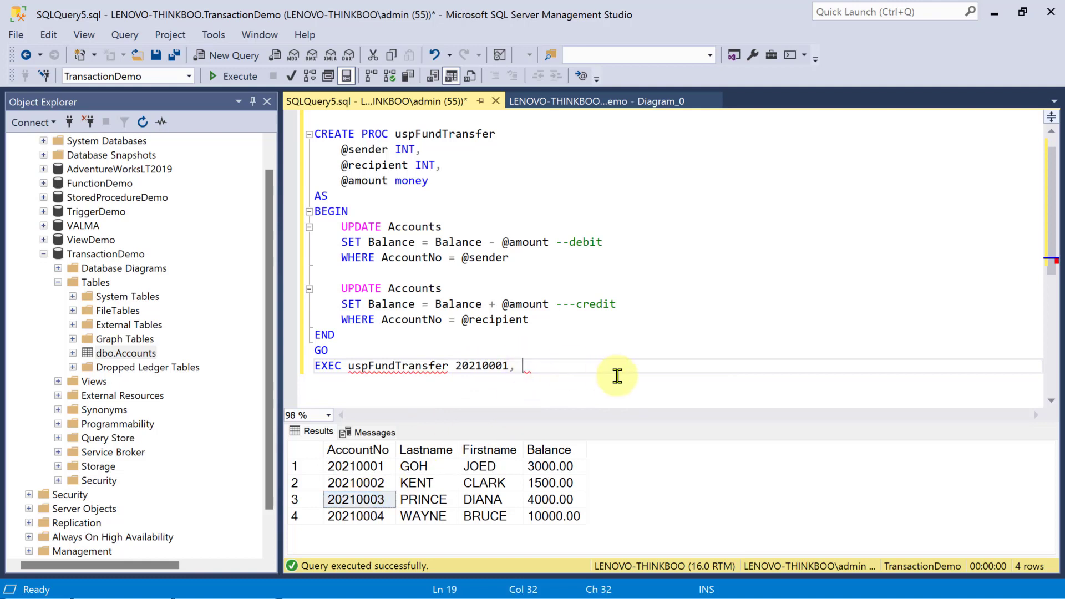
pyautogui.write('20210003, 20')
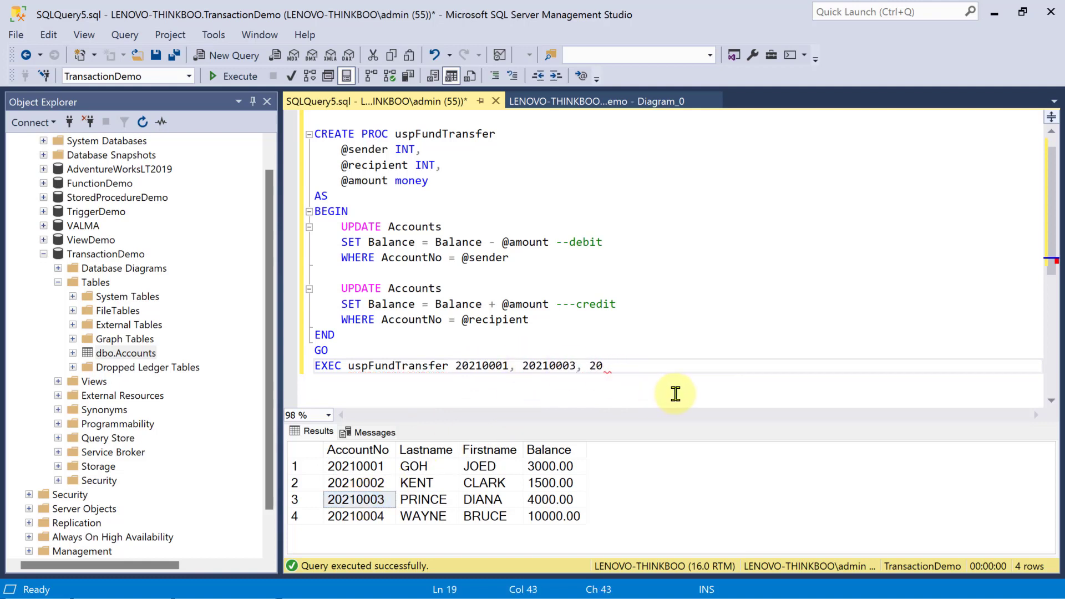
pyautogui.write('00')
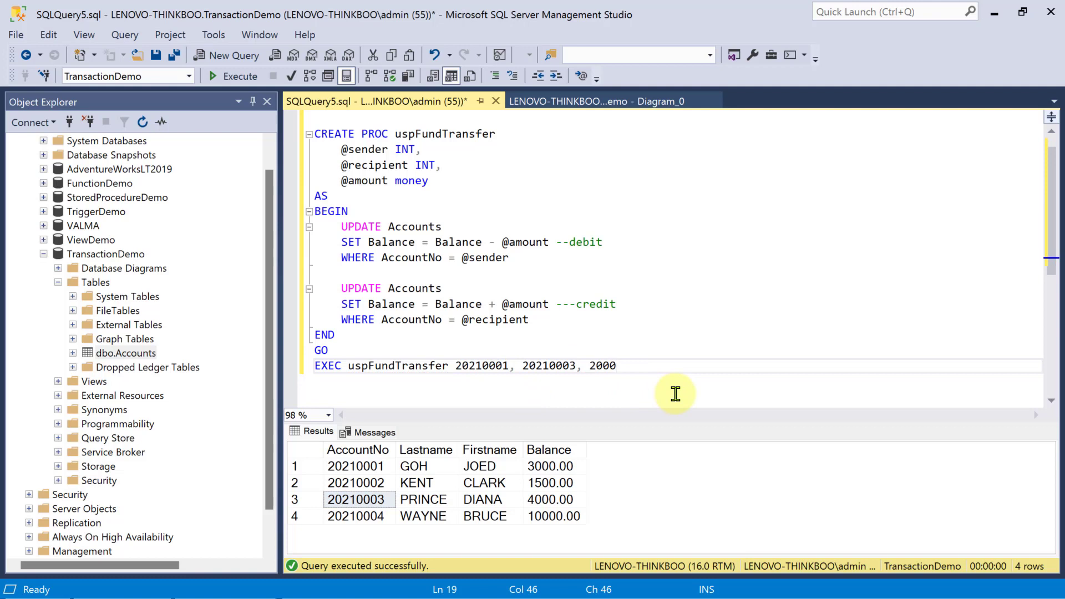
# Step: Add SELECT * FROM Accounts and execute the whole script, creating the procedure and running the transfer
pyautogui.write('SELECT * FR')
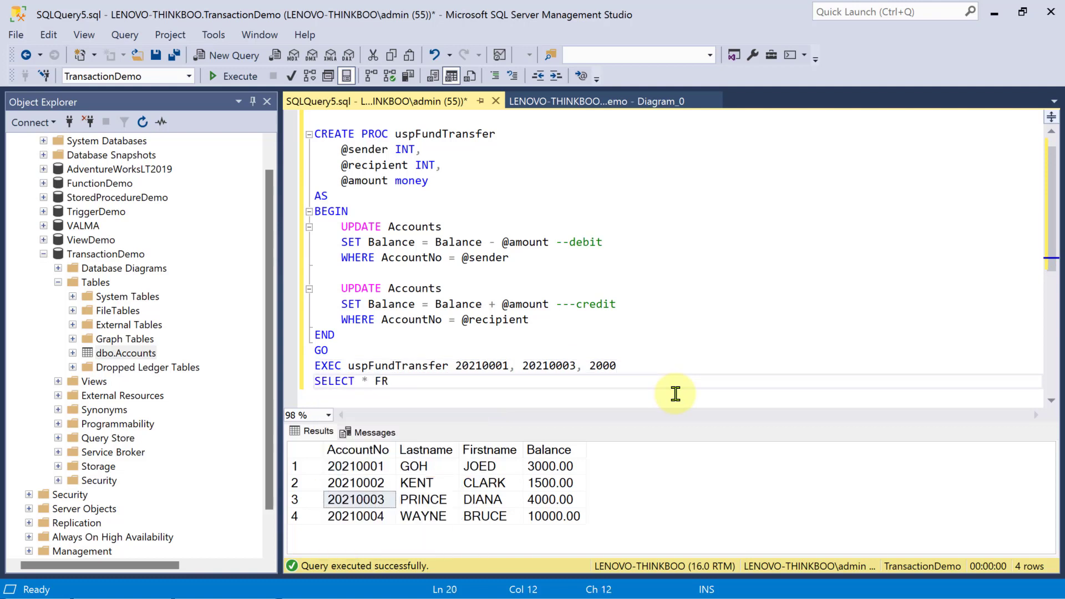
pyautogui.write('OM Accounts')
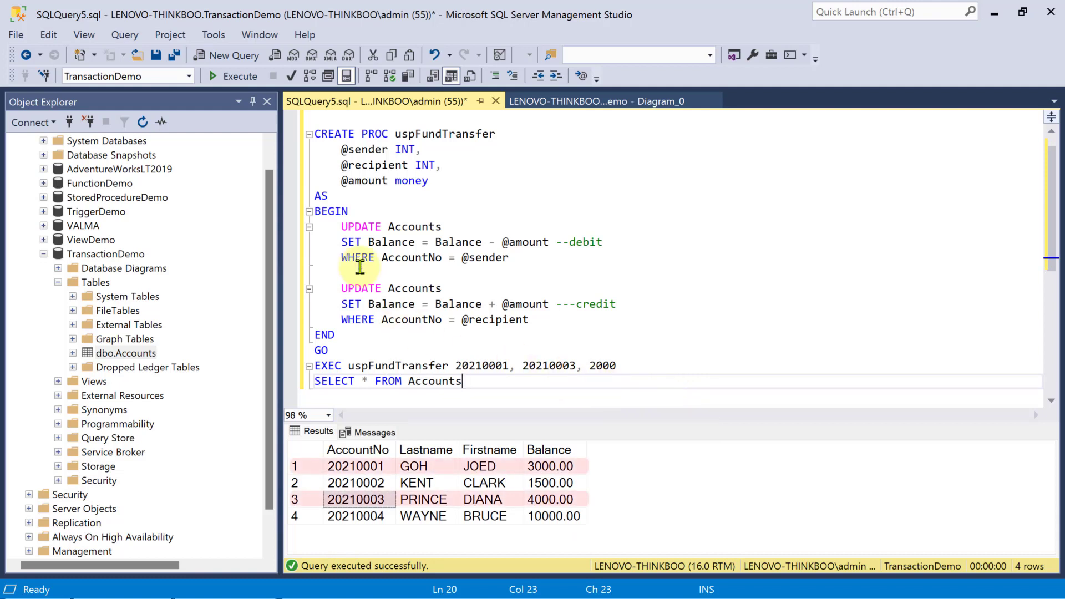
pyautogui.press('ctrl+a')
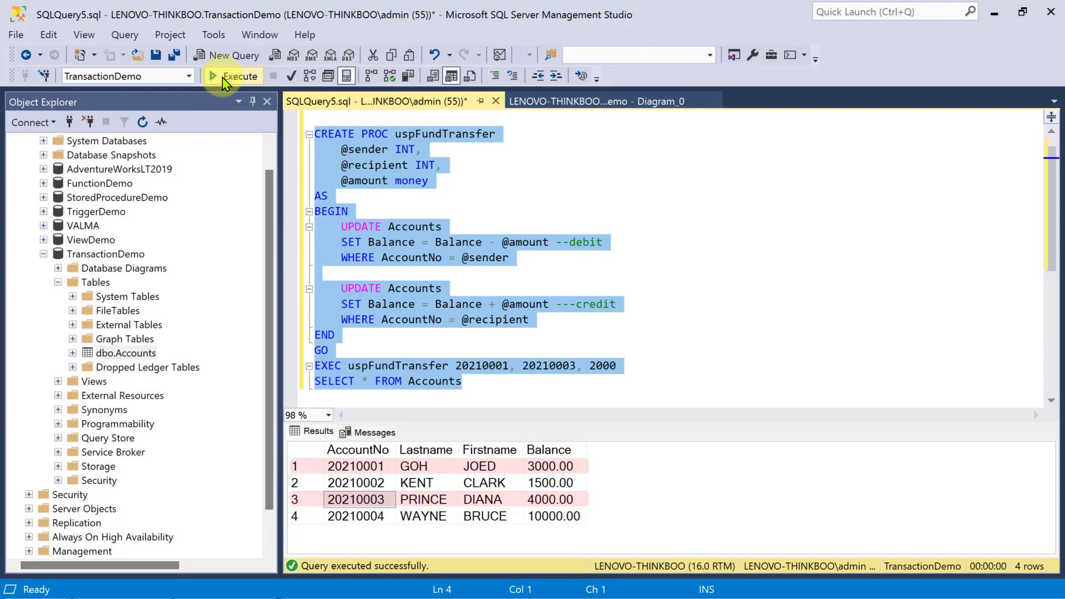
pyautogui.click(234, 76)
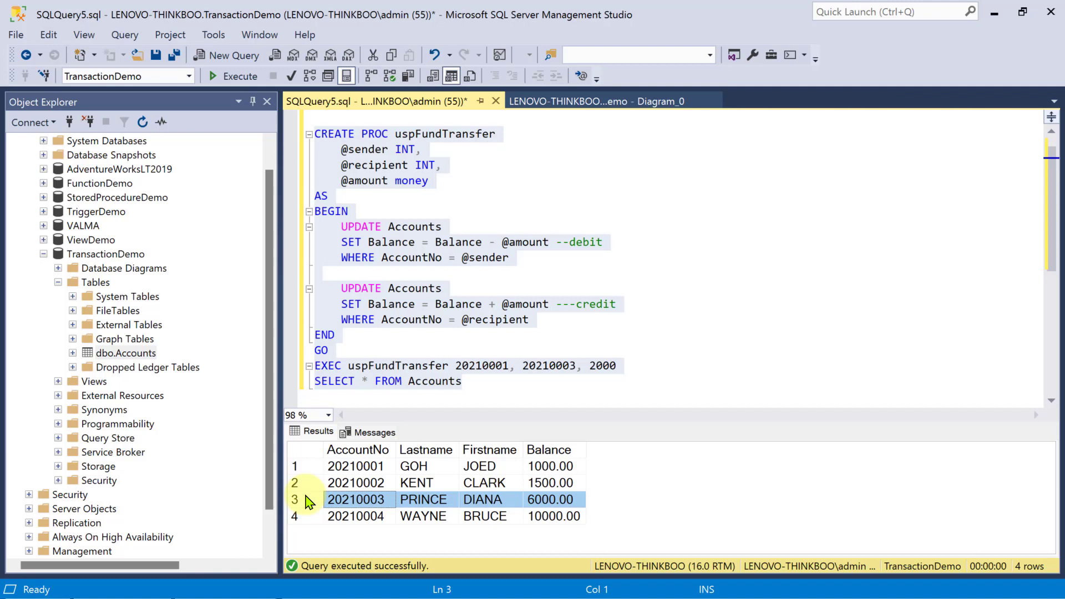
# Step: Execute only the EXEC and SELECT lines; the transfer fails on CK_Accounts_Balance
pyautogui.click(464, 380)
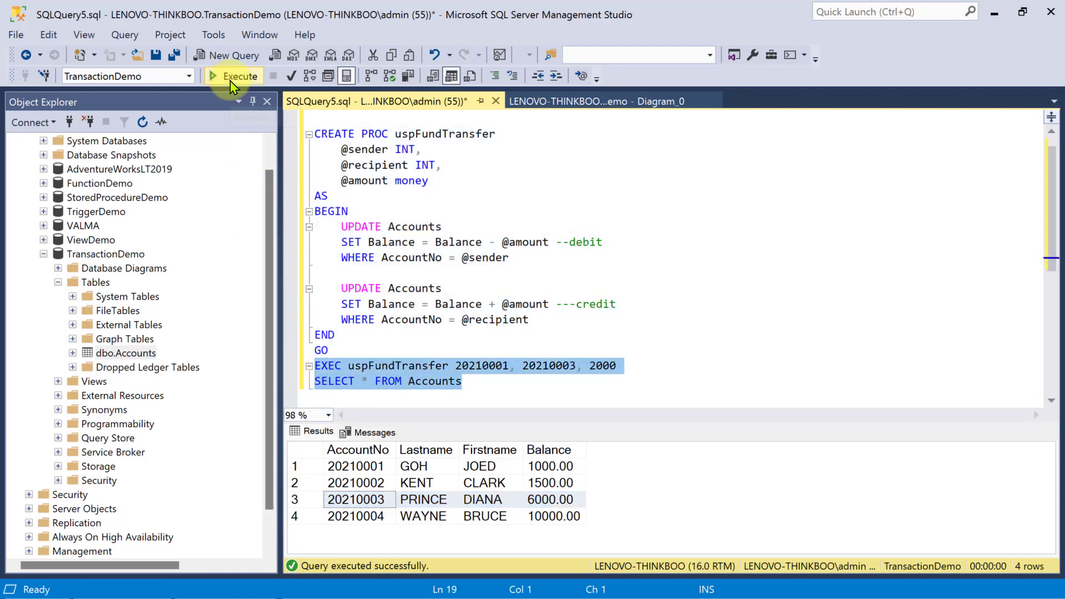
pyautogui.moveTo(234, 75)
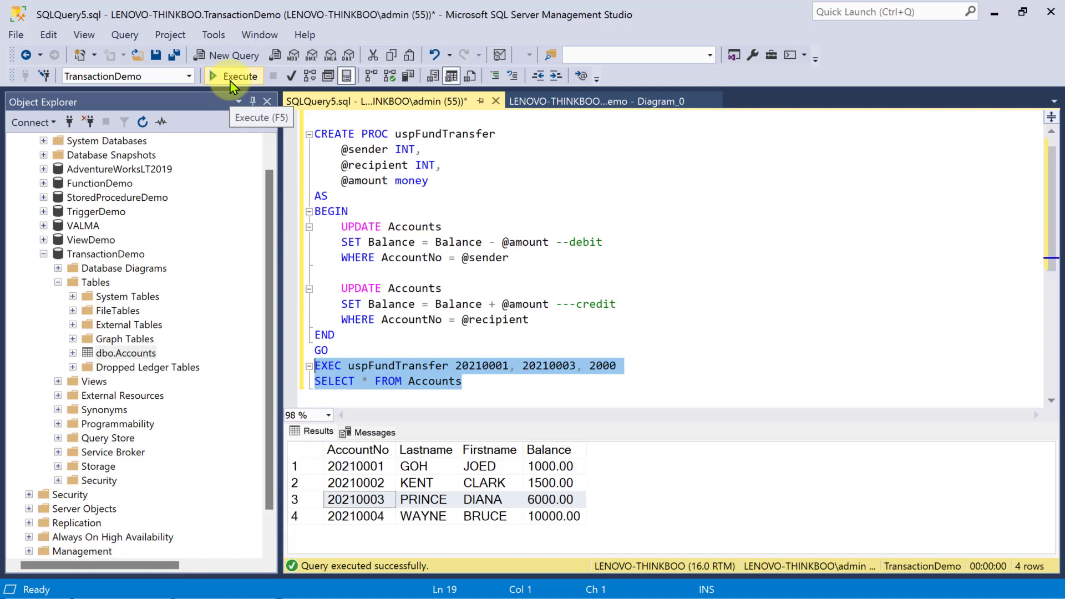
pyautogui.click(234, 76)
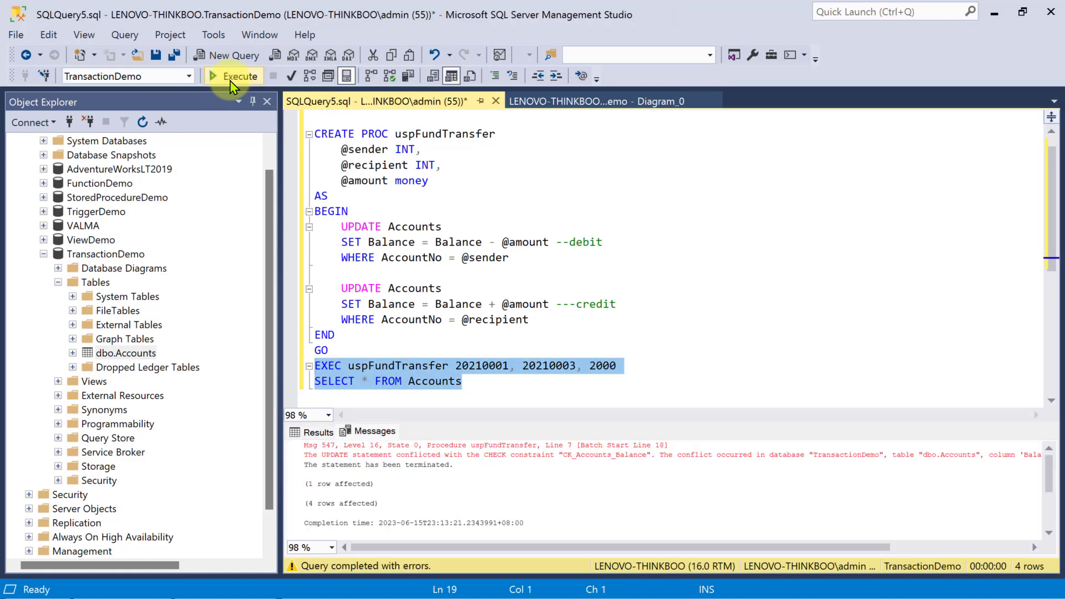
pyautogui.moveTo(479, 455)
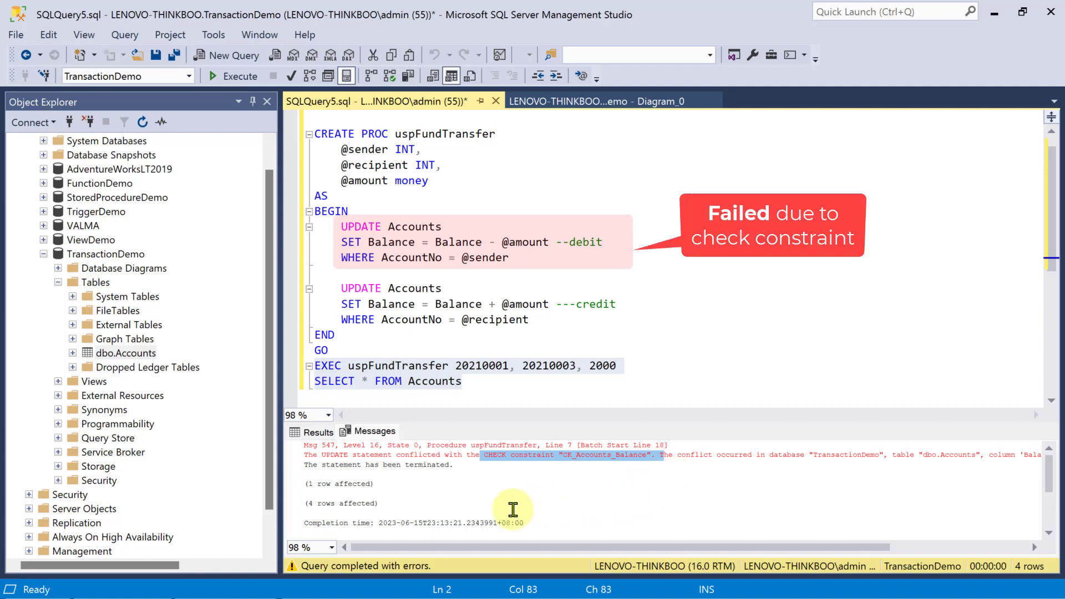
# Step: Compare the Results rows: 20210001 still at 1000.00 while 20210003 was credited to 8000.00
pyautogui.click(319, 431)
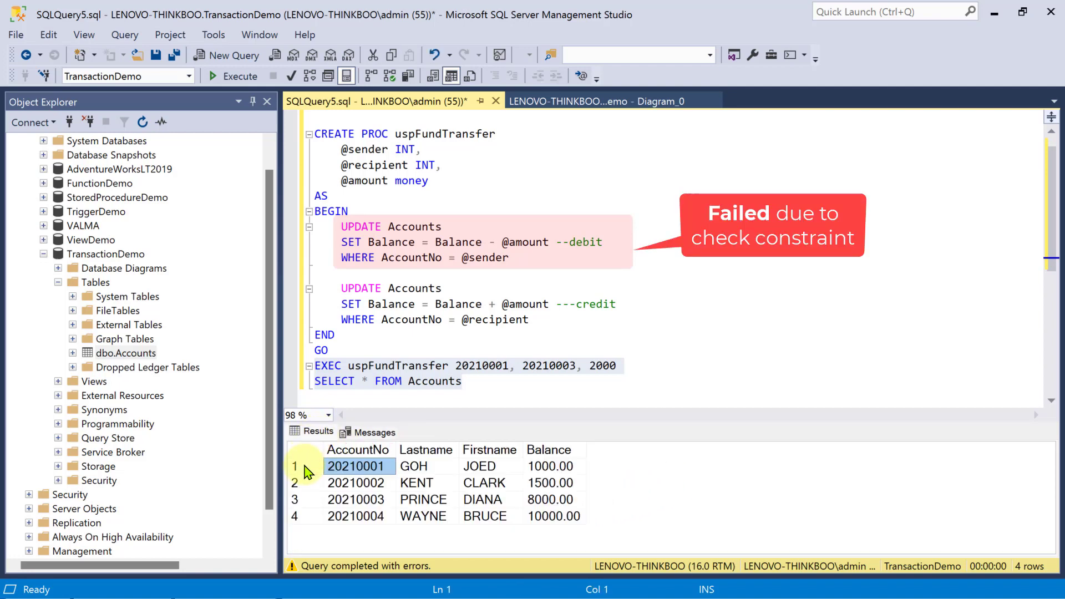
pyautogui.click(294, 465)
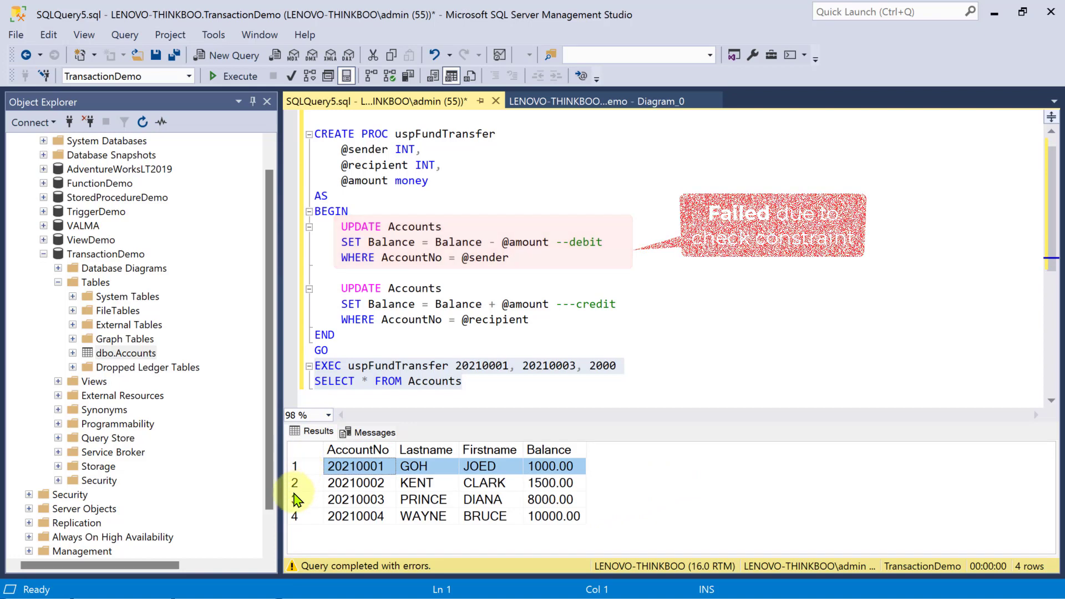
pyautogui.click(356, 499)
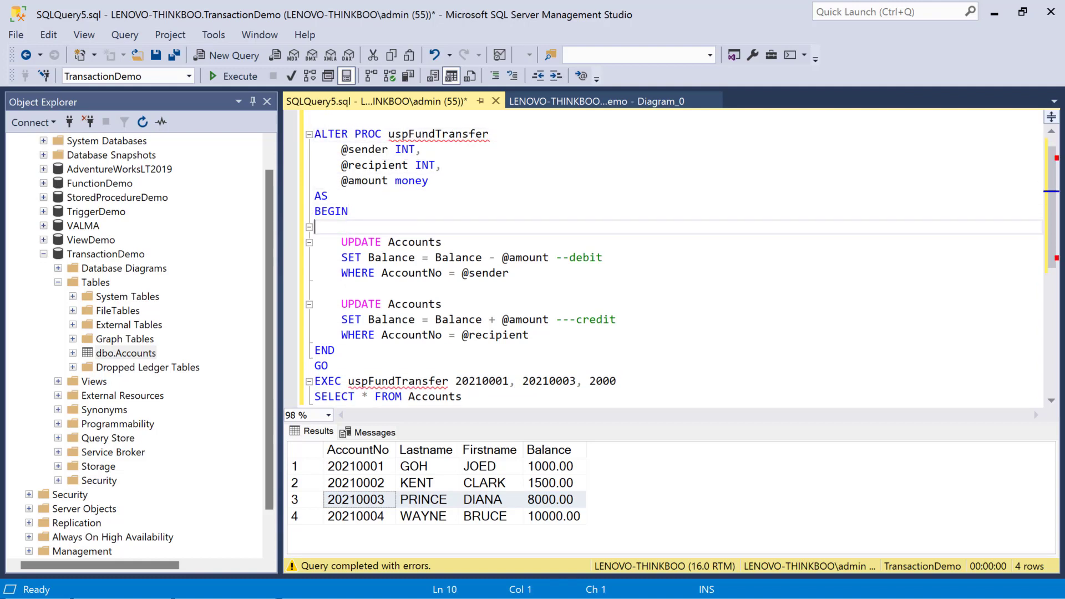
# Step: Add BEGIN TRANSACTION before the updates and COMMIT TRANSACTION and ROLLBACK TRANSACTION after them
pyautogui.write('BEGIN')
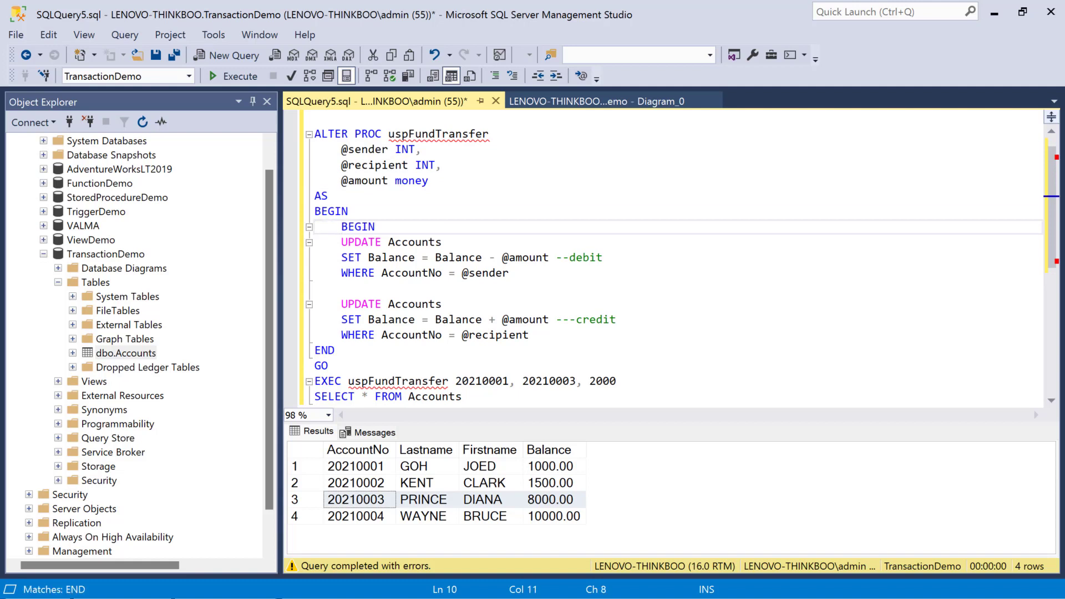
pyautogui.write('TRANSACTION')
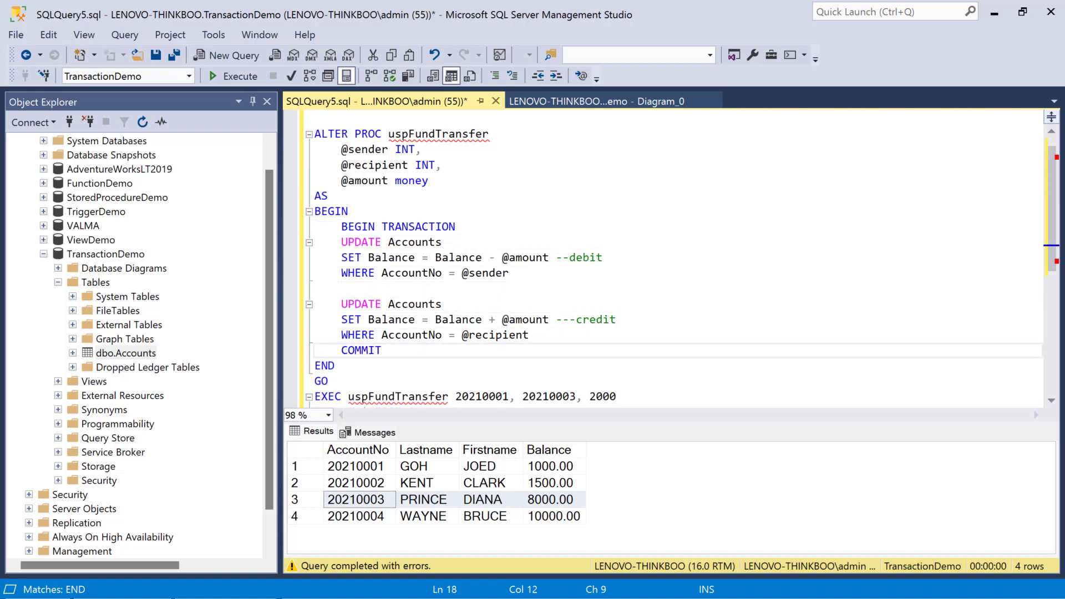
pyautogui.write('TRANSACTION')
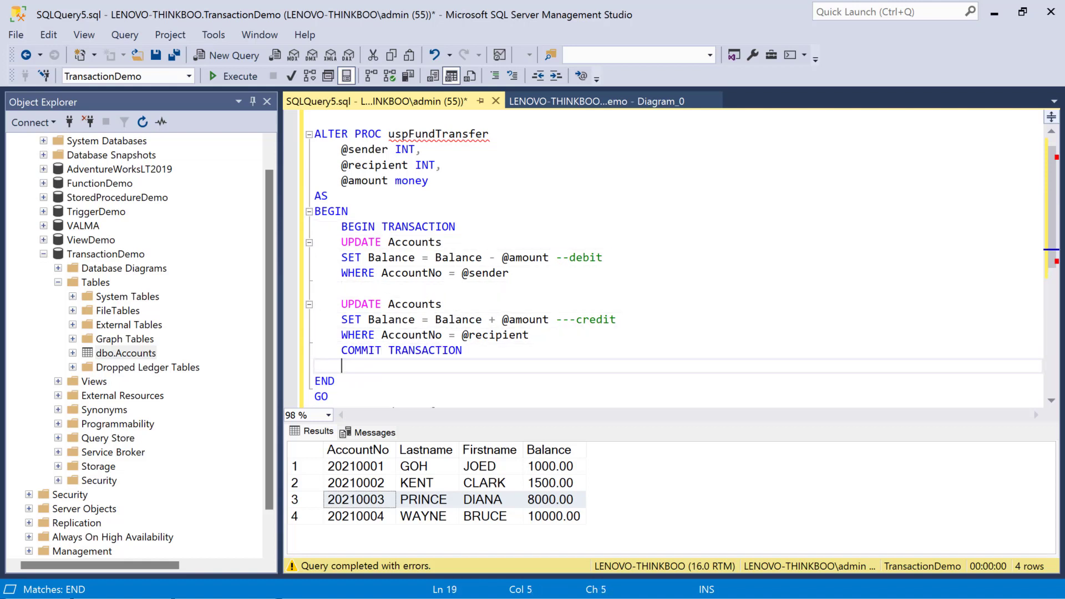
pyautogui.write('ROLLBACK TRANSACTION')
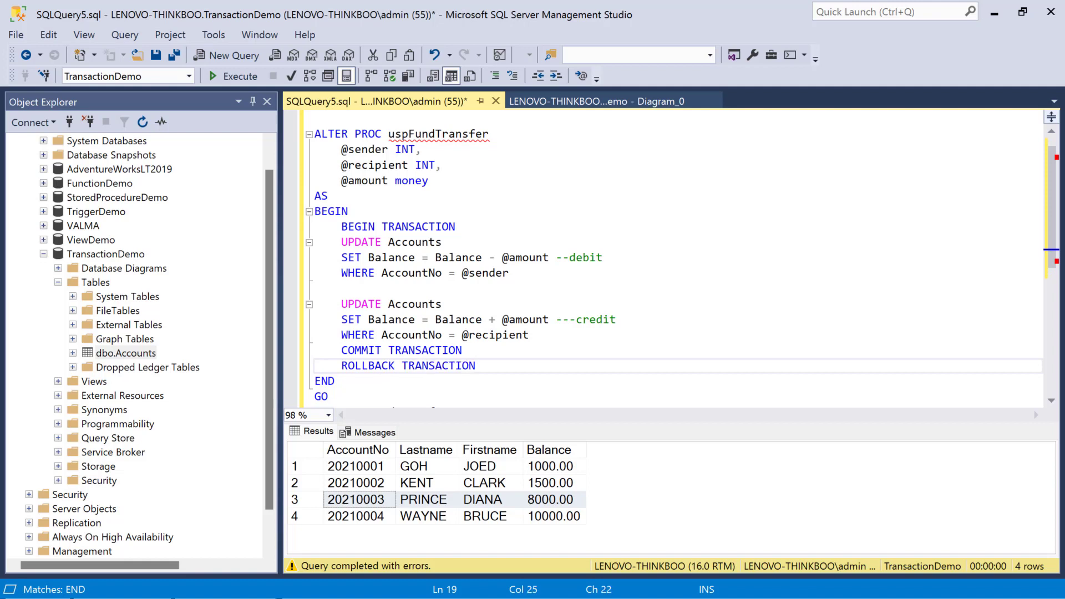
pyautogui.doubleClick(400, 349)
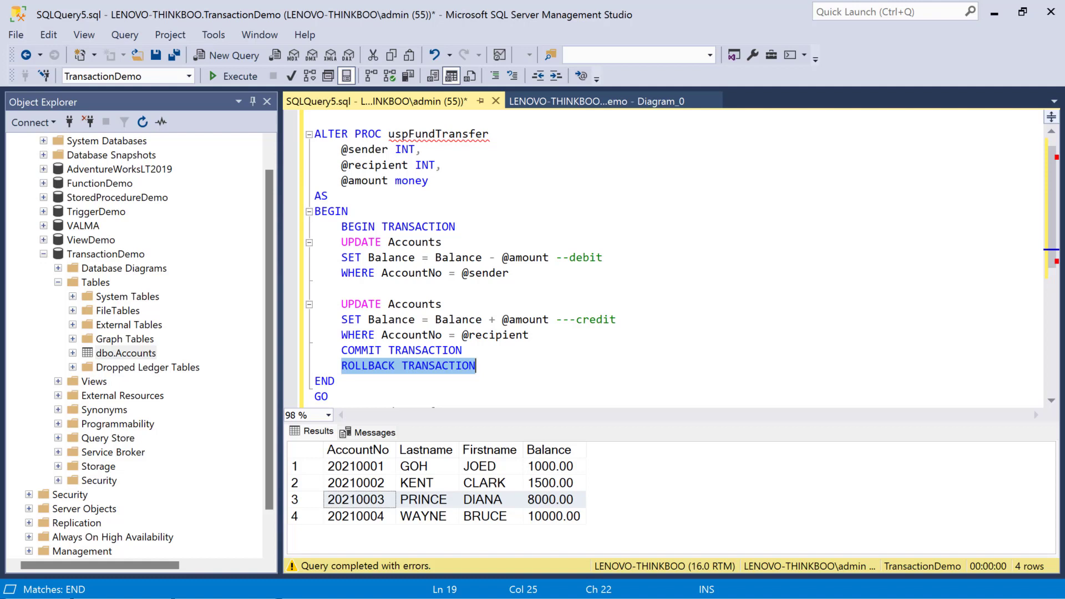
# Step: Insert a new BEGIN line above BEGIN TRANSACTION and indent both updates beneath it
pyautogui.click(462, 350)
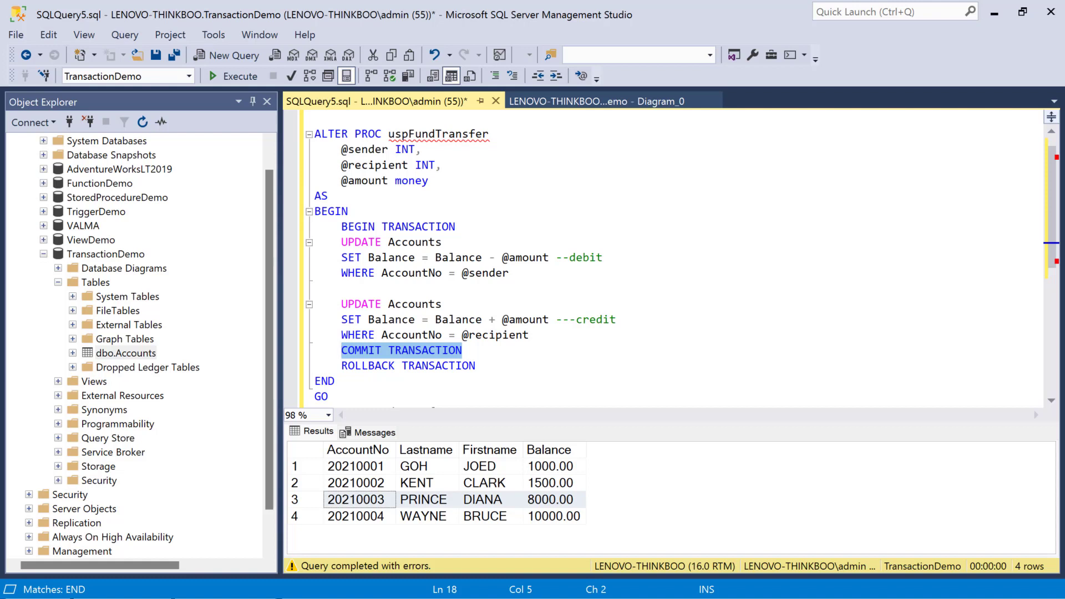
pyautogui.click(374, 242)
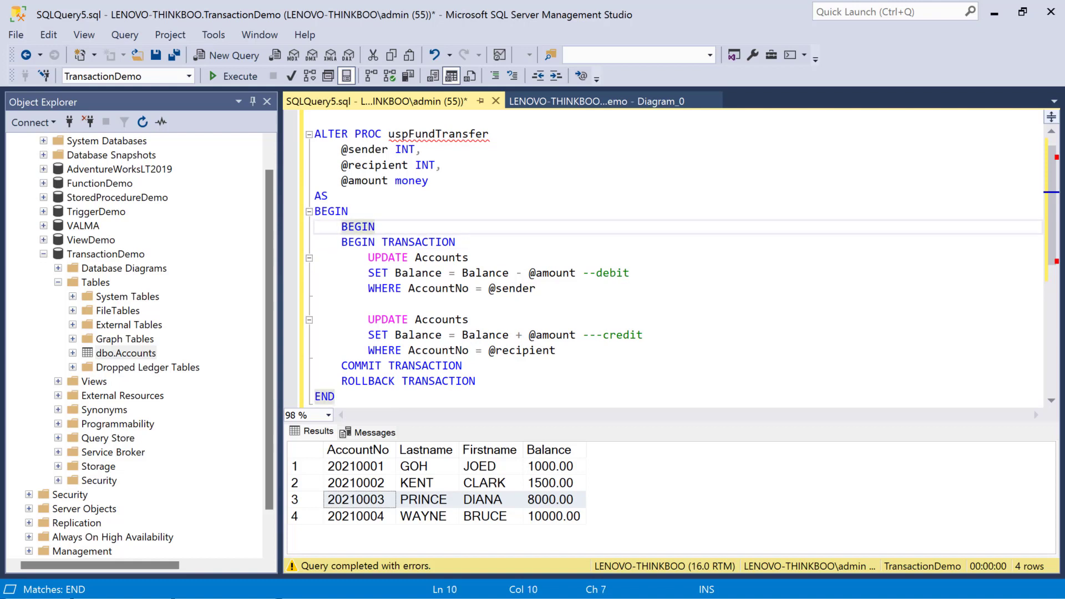
# Step: Make the block BEGIN TRY with END TRY, and a BEGIN CATCH holding ROLLBACK TRANSACTION and print ERROR_MESSAGE()
pyautogui.write('TRY')
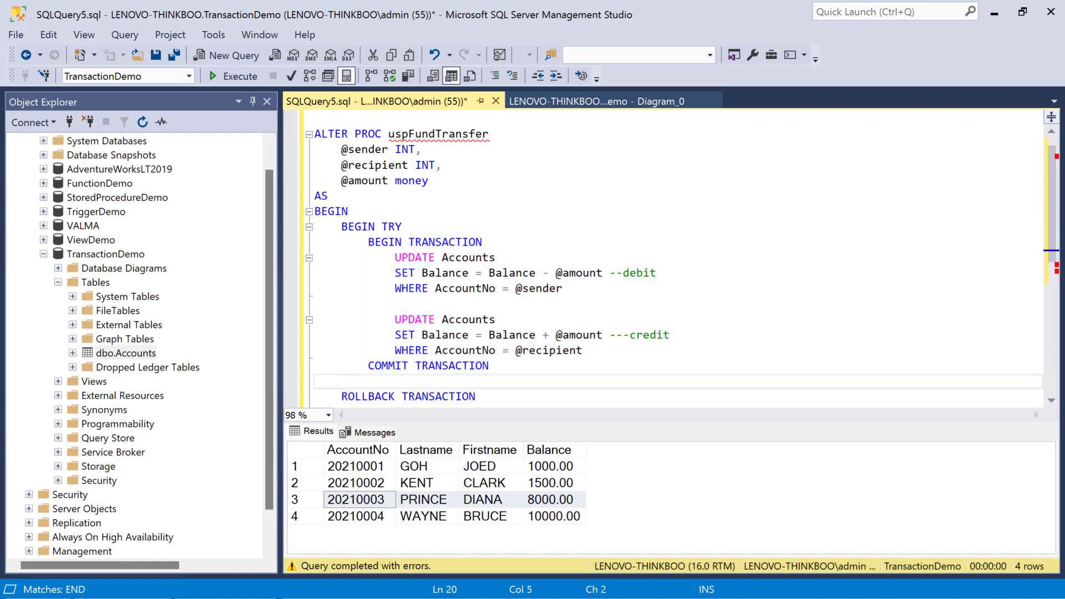
pyautogui.click(365, 380)
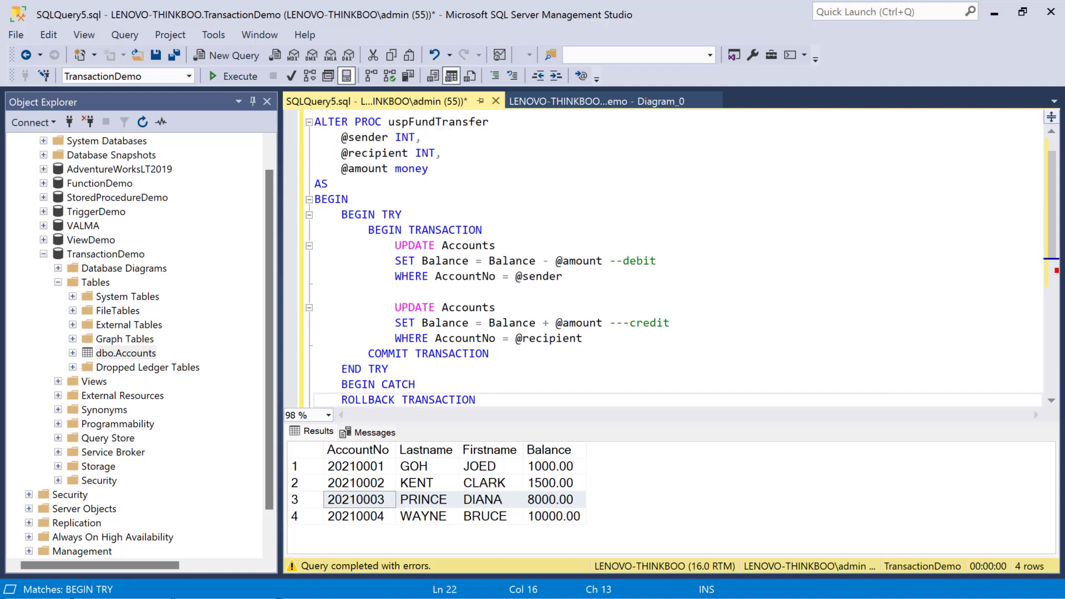
pyautogui.scroll(-3)
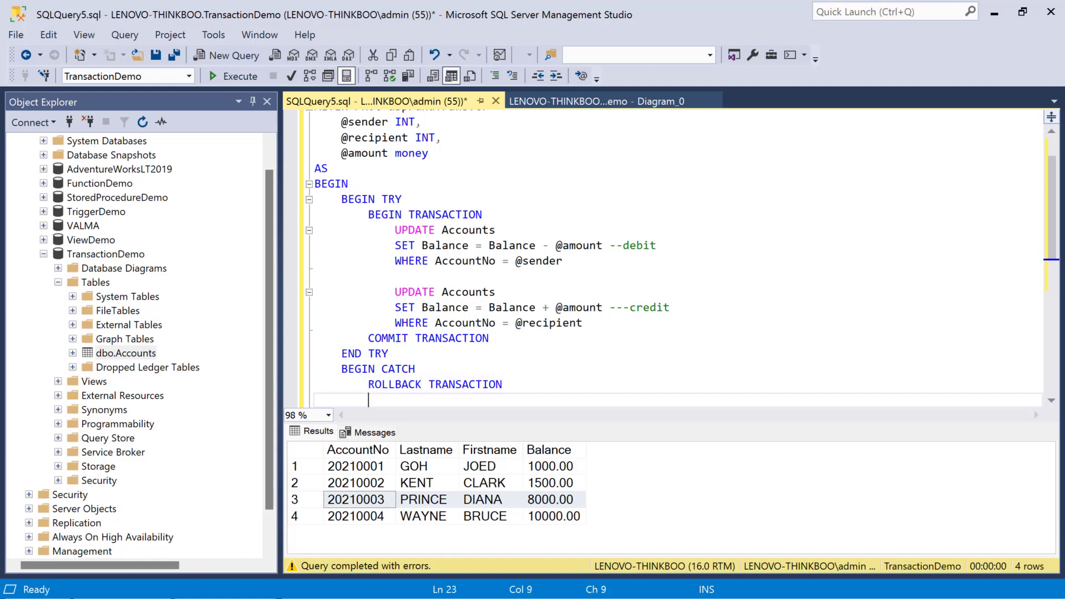
pyautogui.write('print ERROR')
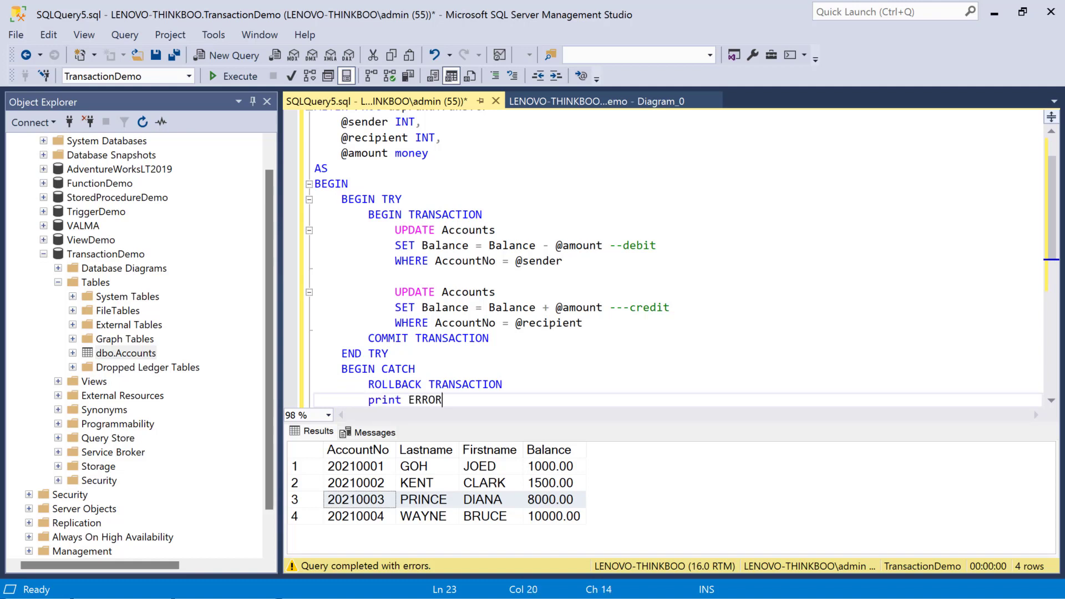
pyautogui.write('_MESSAGE()')
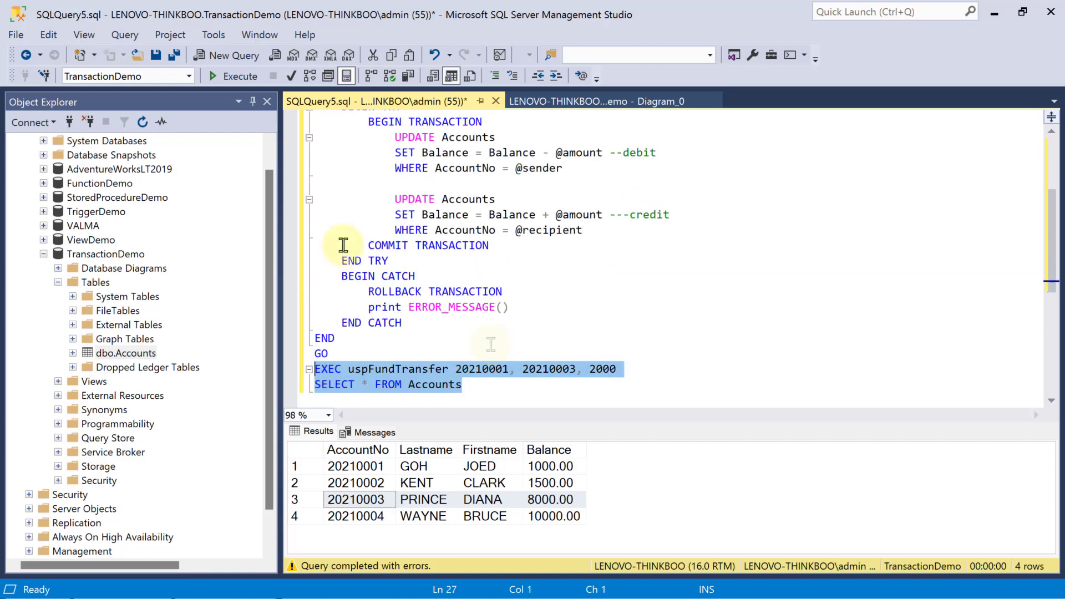
# Step: Execute the whole script to alter the procedure and rerun the 2000 transfer, leaving balances unchanged
pyautogui.scroll(3)
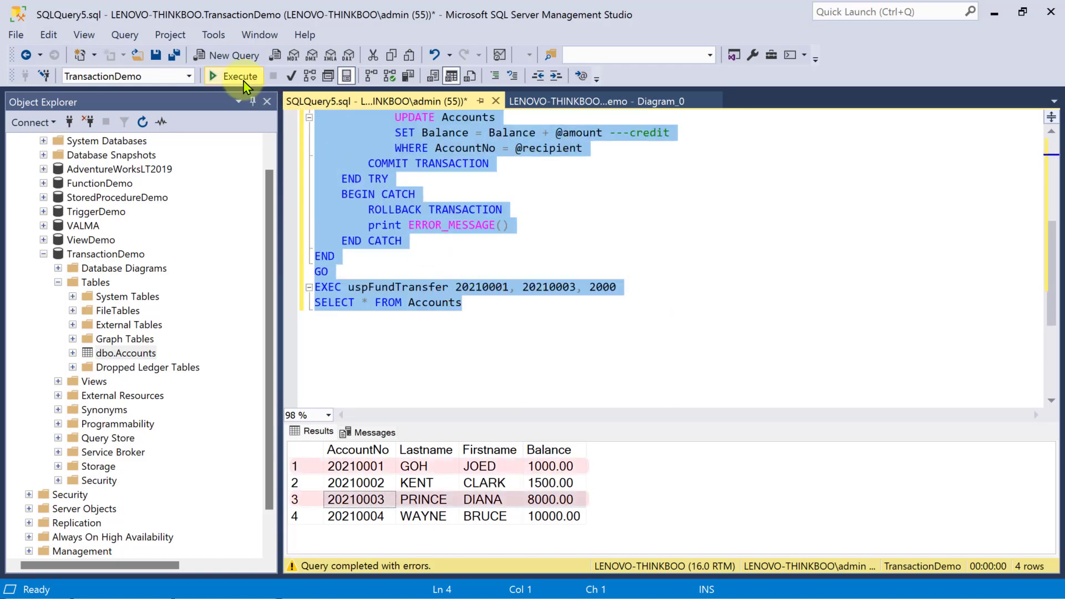
pyautogui.click(240, 77)
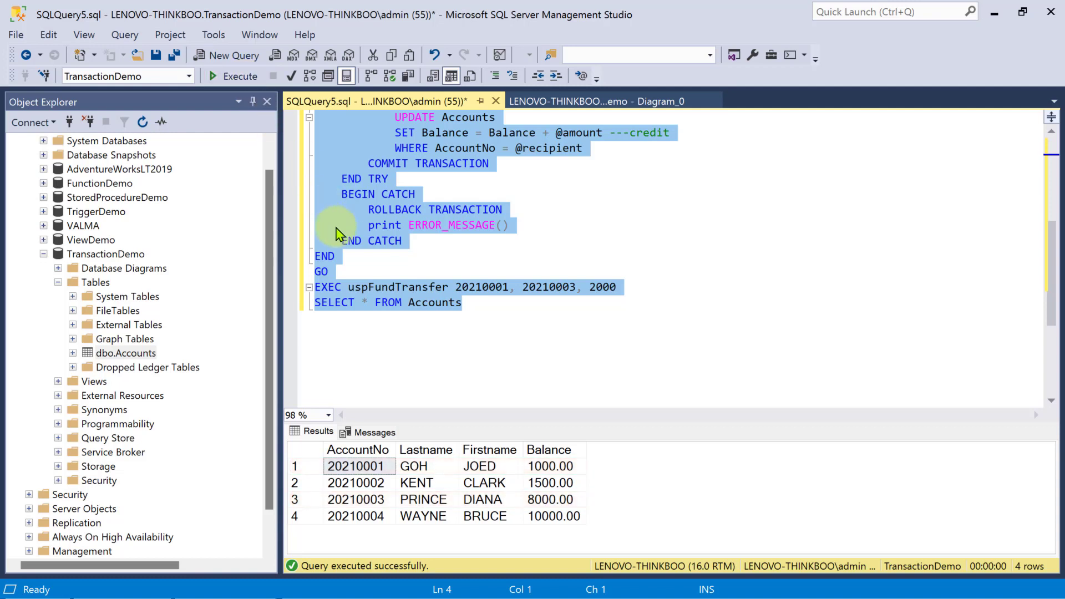
# Step: Execute uspFundTransfer with amount 500, confirming balances 500.00 and 8500.00 in the Accounts results
pyautogui.scroll(-3)
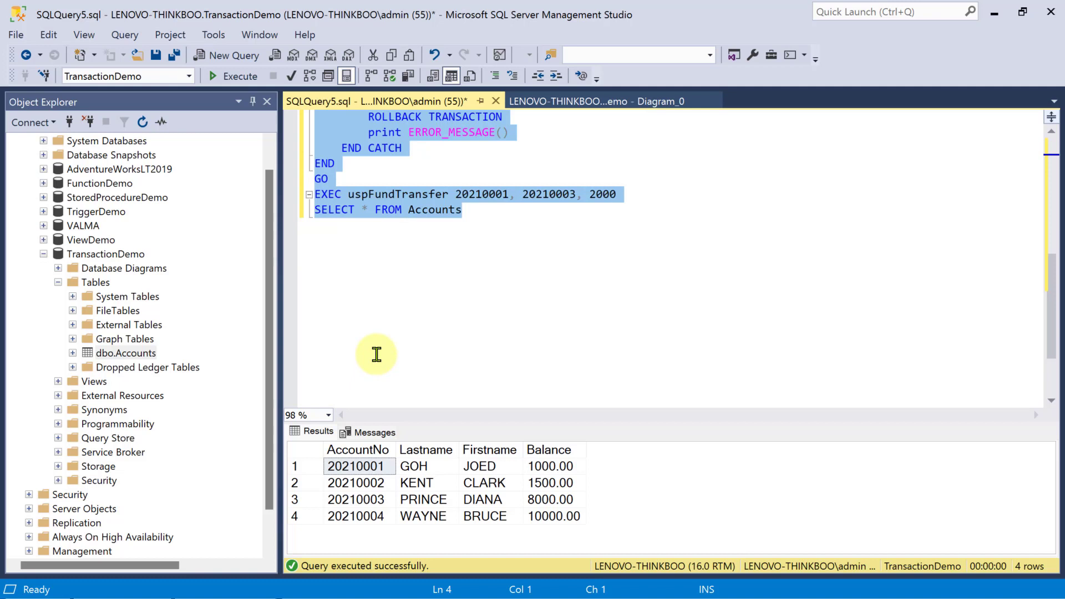
pyautogui.moveTo(600, 200)
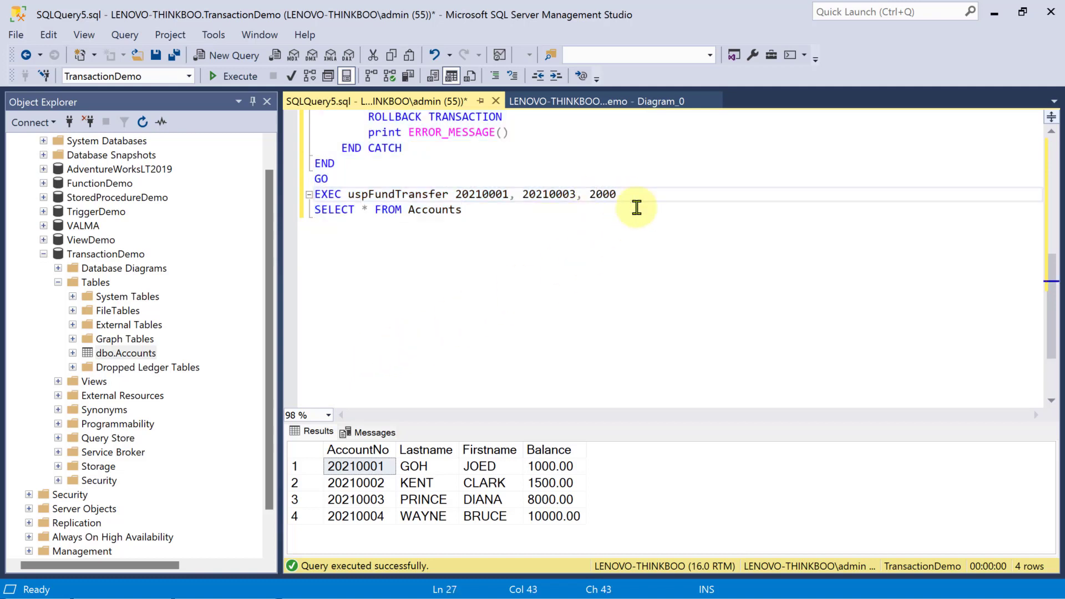
pyautogui.write('5000')
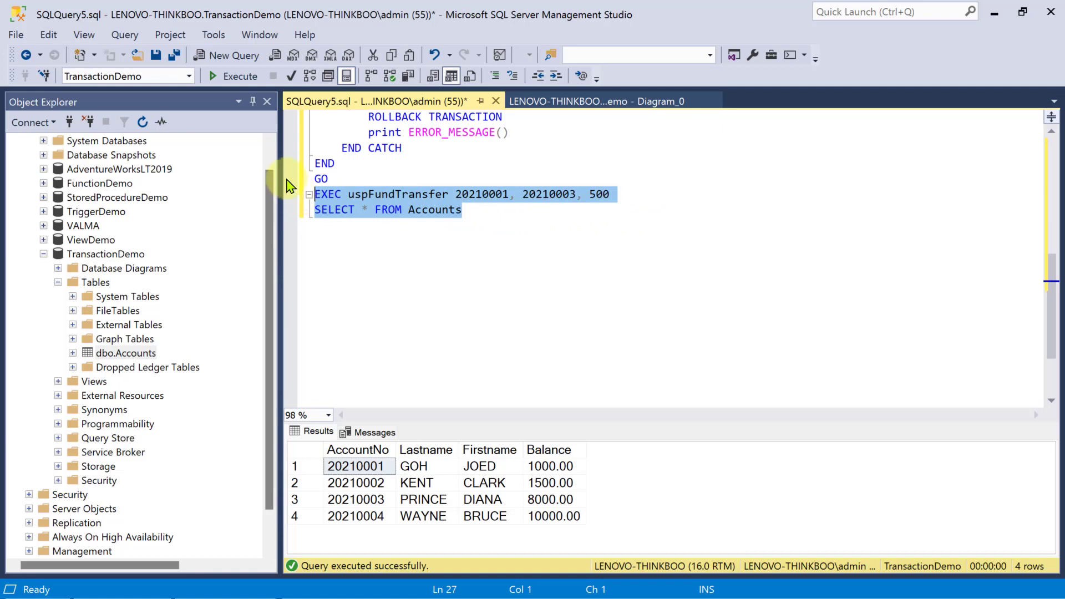
pyautogui.click(236, 75)
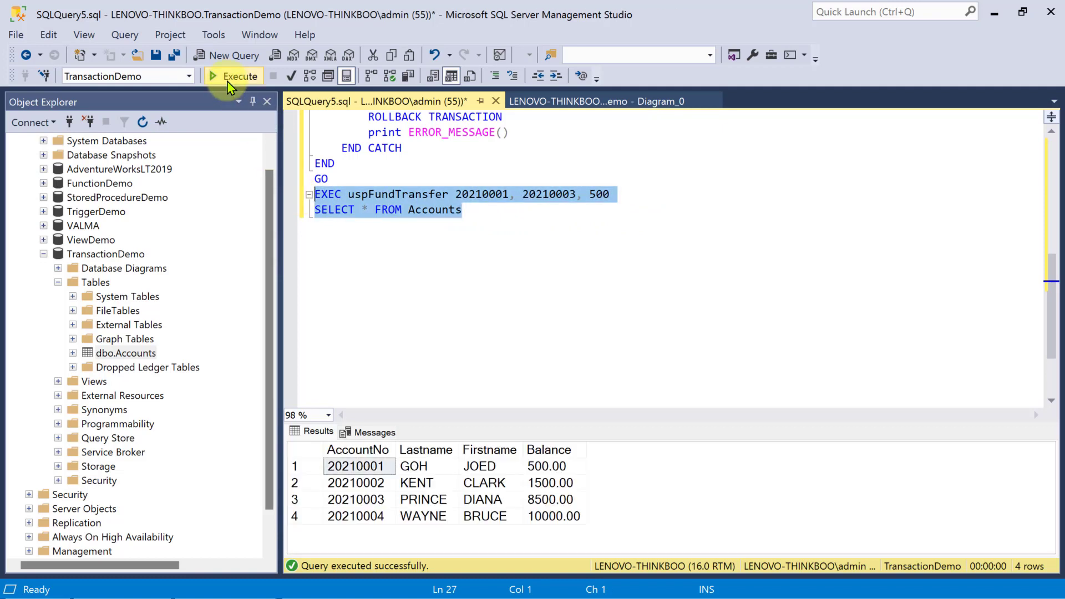
pyautogui.moveTo(301, 468)
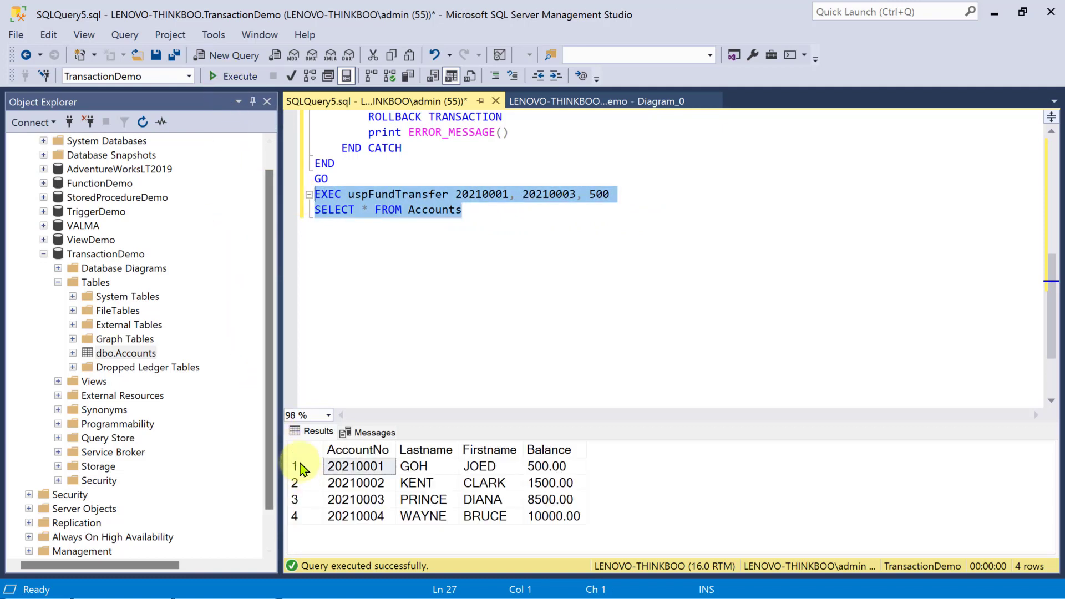
pyautogui.click(295, 499)
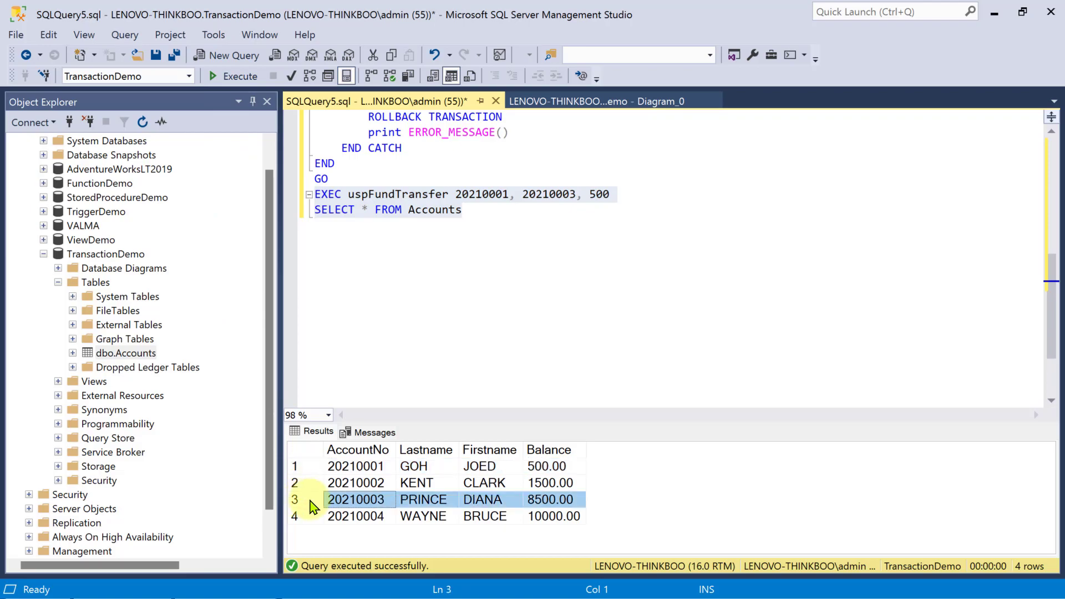